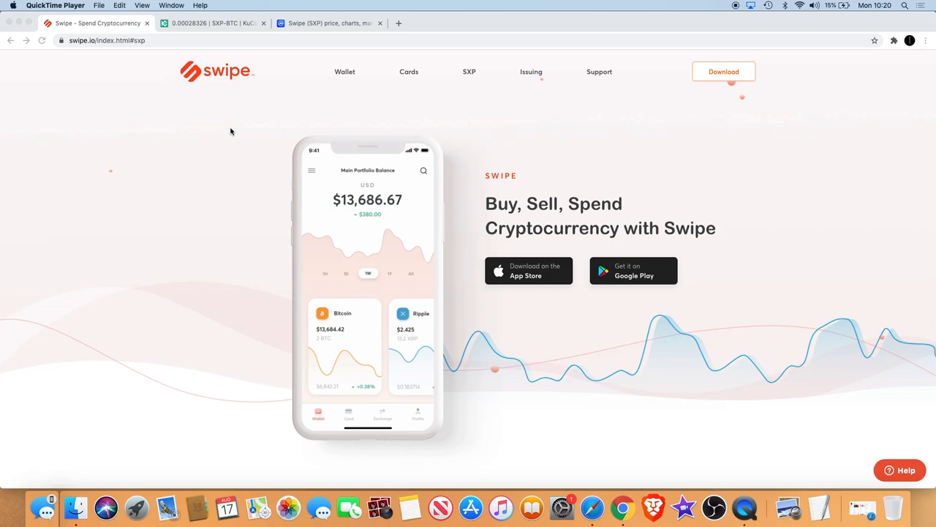
pyautogui.moveTo(623, 255)
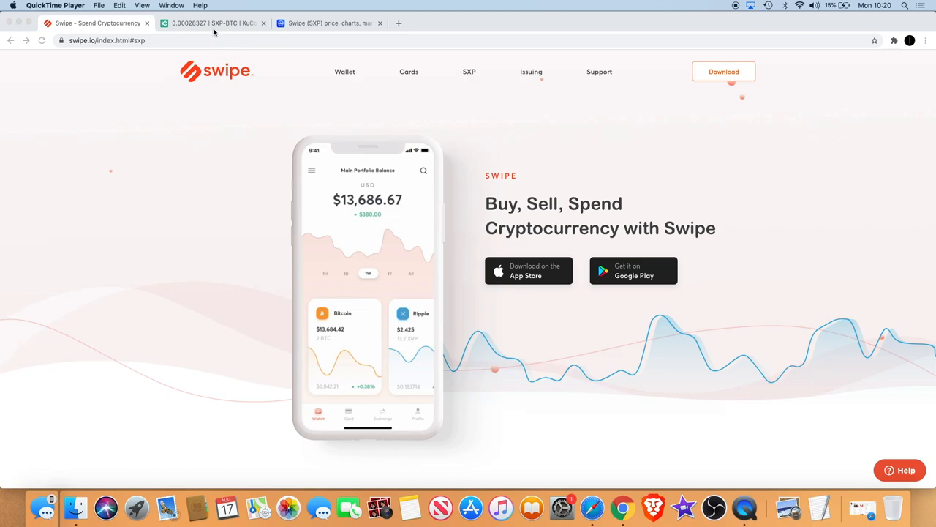
# - Bring up the KuCoin SXP/BTC trading page with its candlestick chart
pyautogui.click(212, 24)
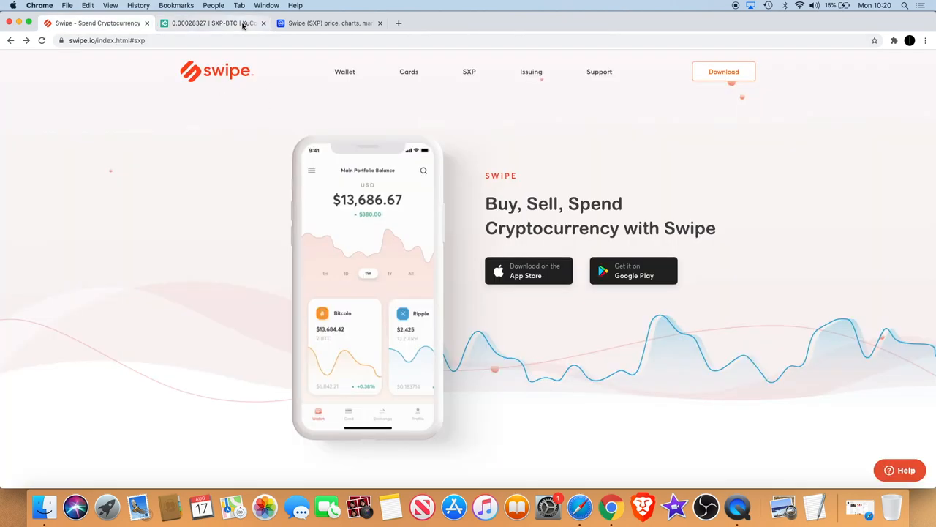
pyautogui.click(213, 23)
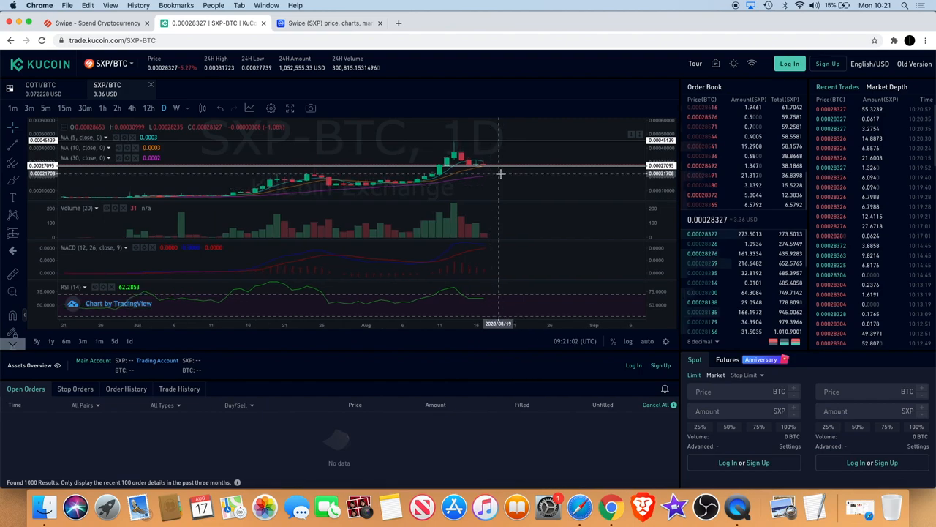
pyautogui.moveTo(482, 167)
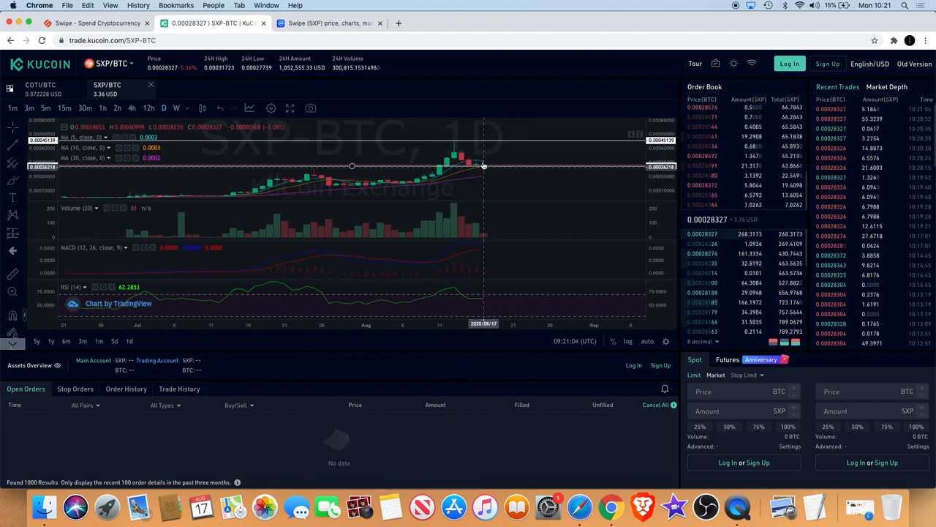
pyautogui.moveTo(495, 164)
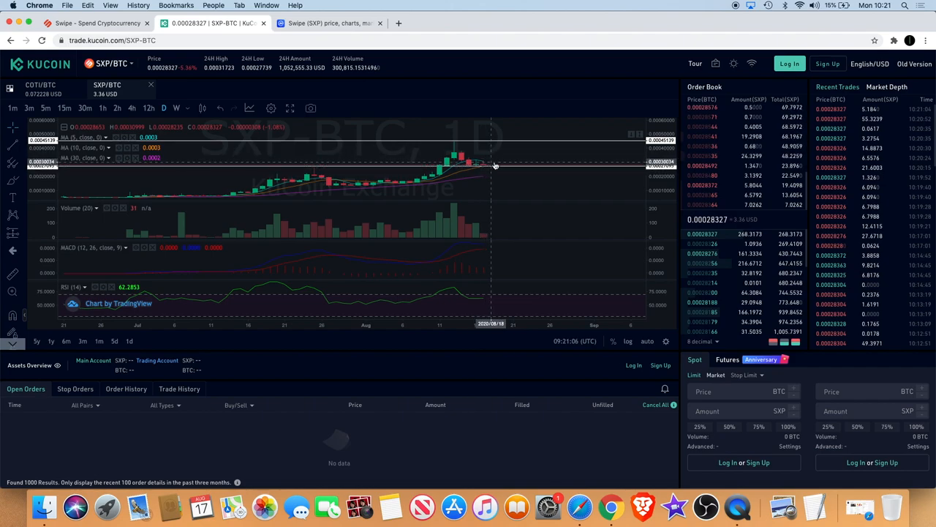
pyautogui.moveTo(455, 144)
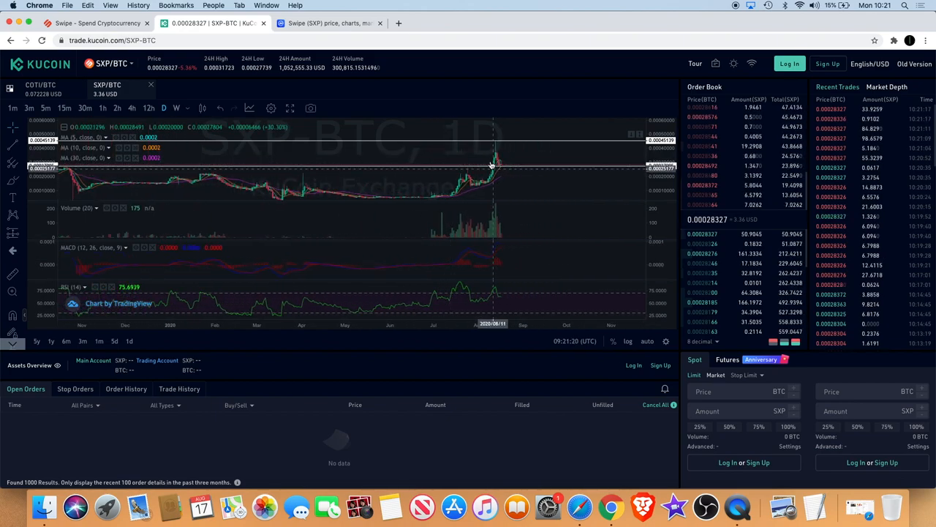
pyautogui.moveTo(509, 169)
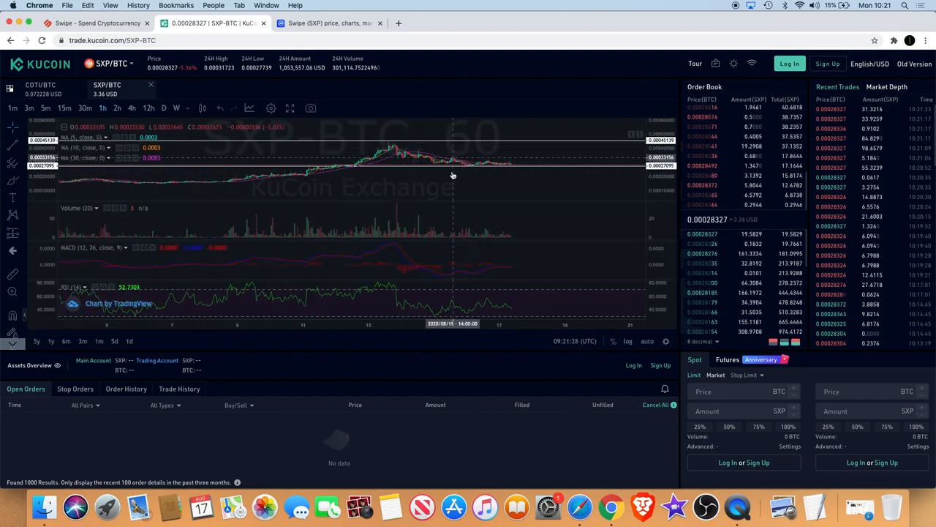
pyautogui.moveTo(463, 155)
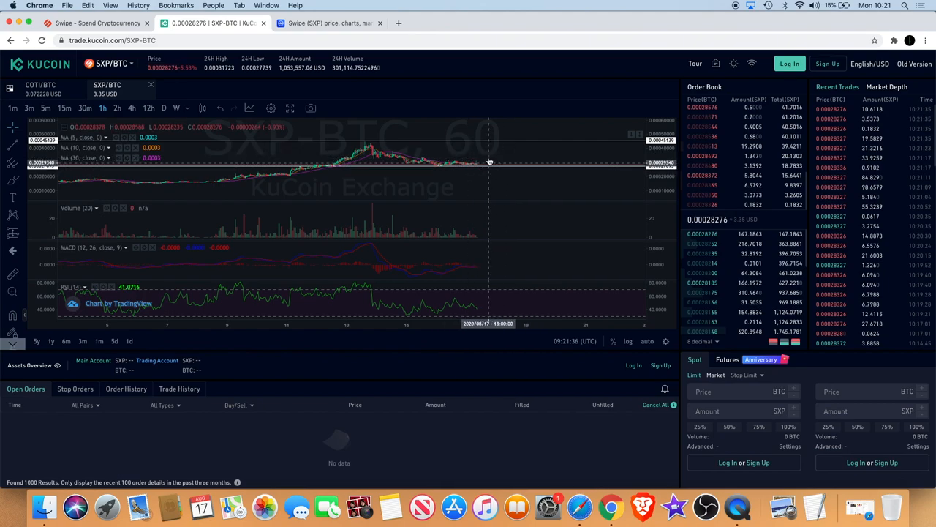
pyautogui.moveTo(500, 141)
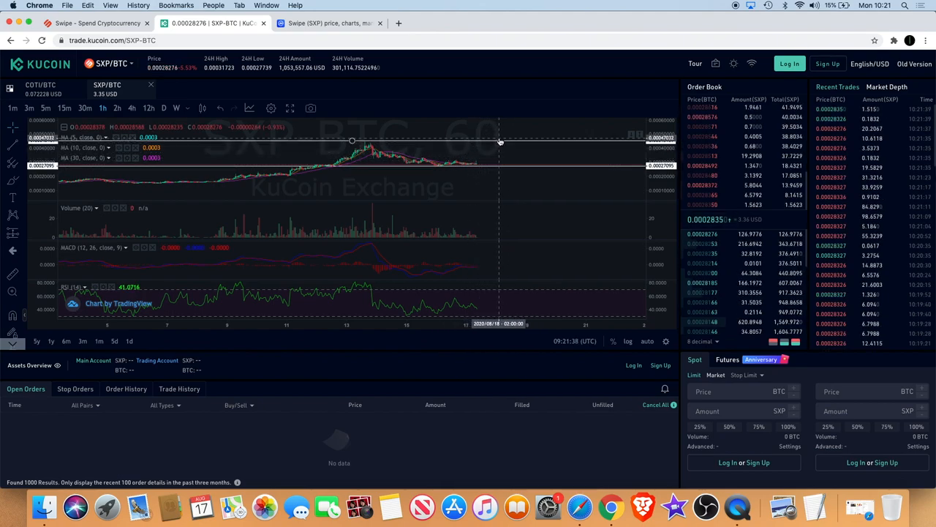
pyautogui.moveTo(501, 144)
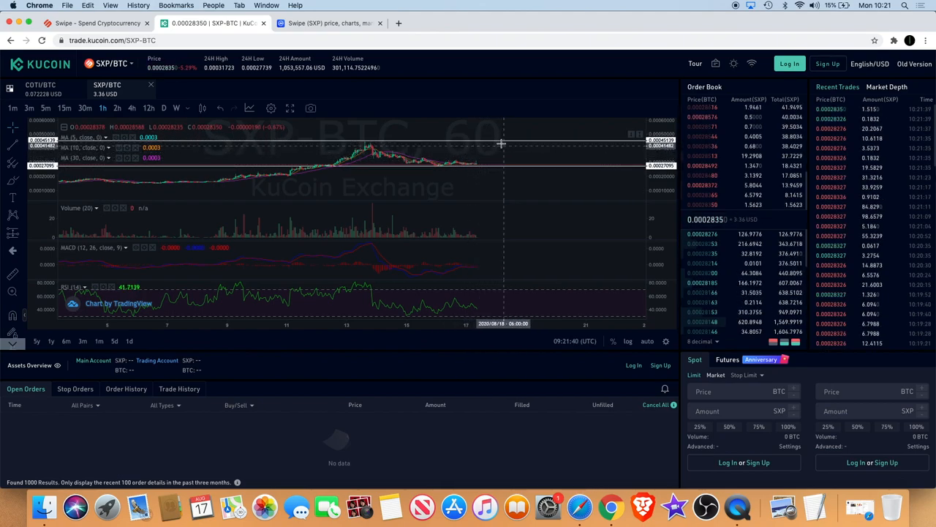
pyautogui.moveTo(486, 159)
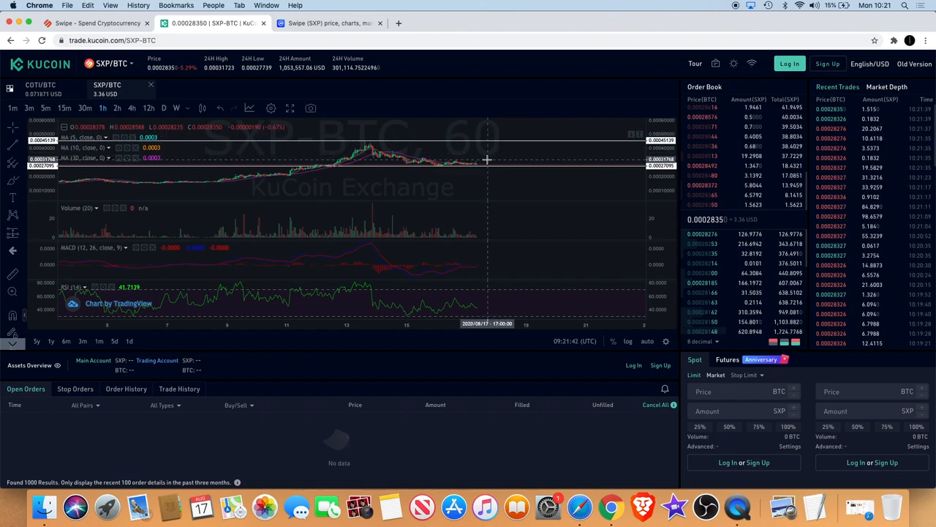
pyautogui.moveTo(475, 170)
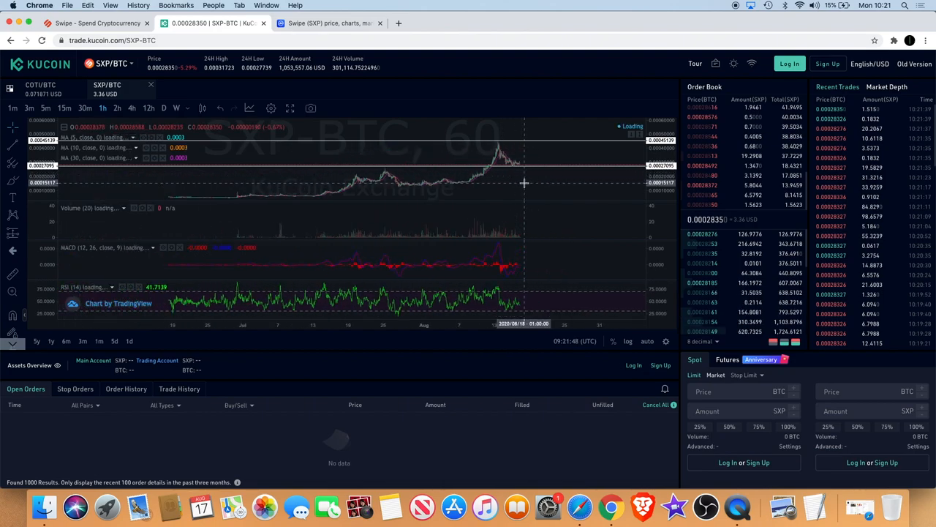
# - Switch the SXP/BTC chart to 4-hour candles spanning many months
pyautogui.click(148, 108)
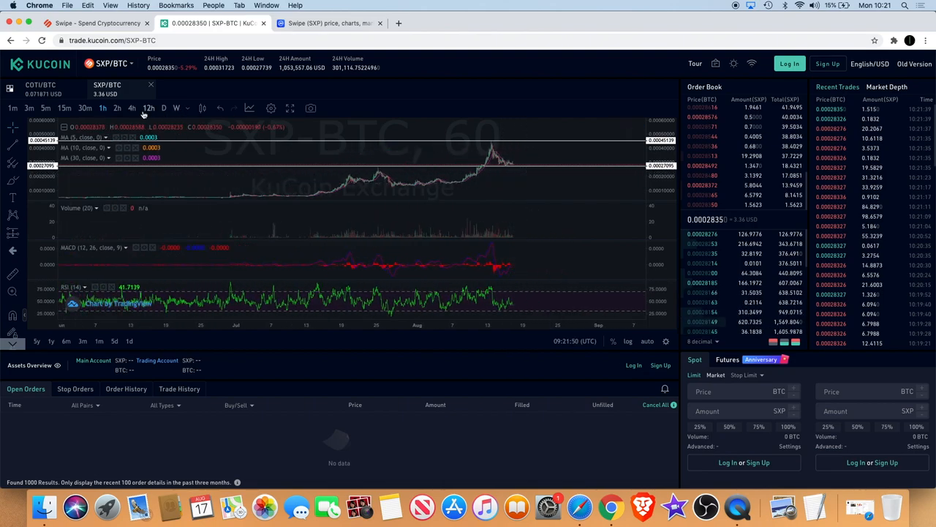
pyautogui.click(148, 108)
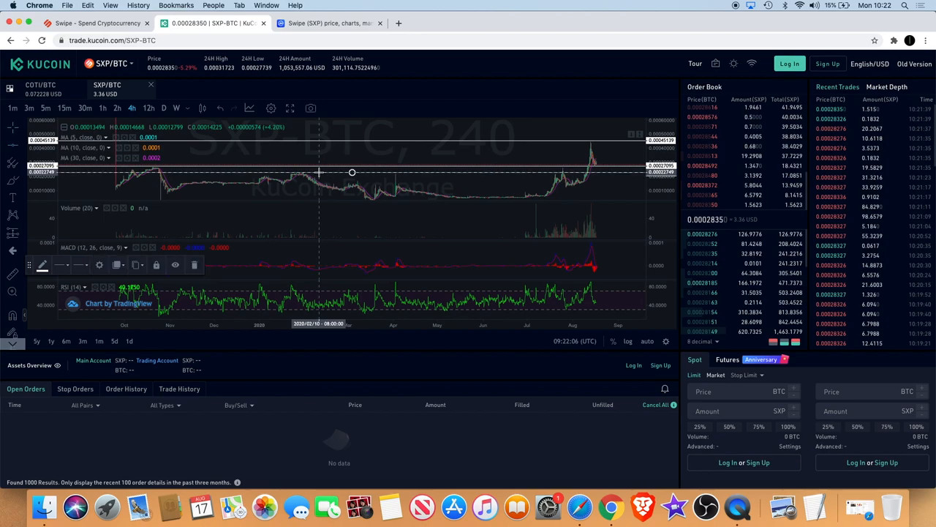
# - Pan the 4-hour chart to the recent August surge and pullback
pyautogui.moveTo(319, 173); pyautogui.dragTo(381, 173)
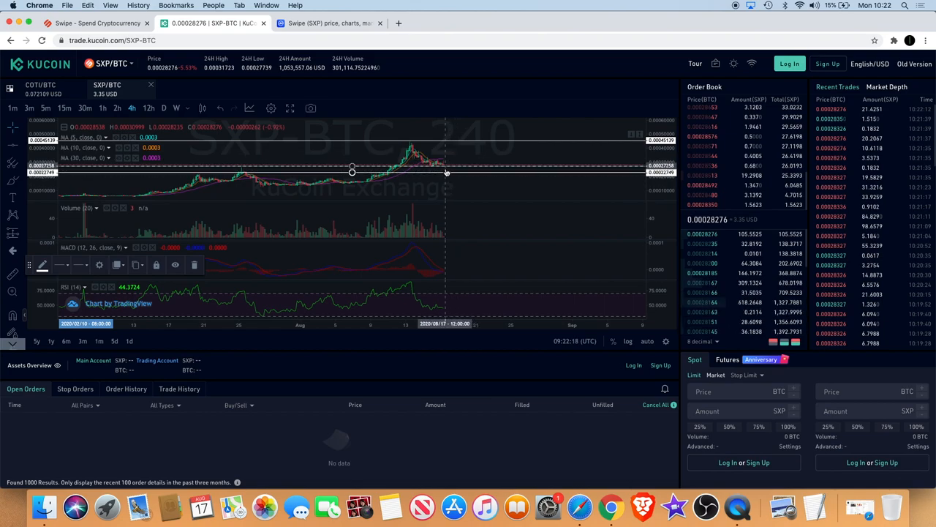
pyautogui.moveTo(475, 154)
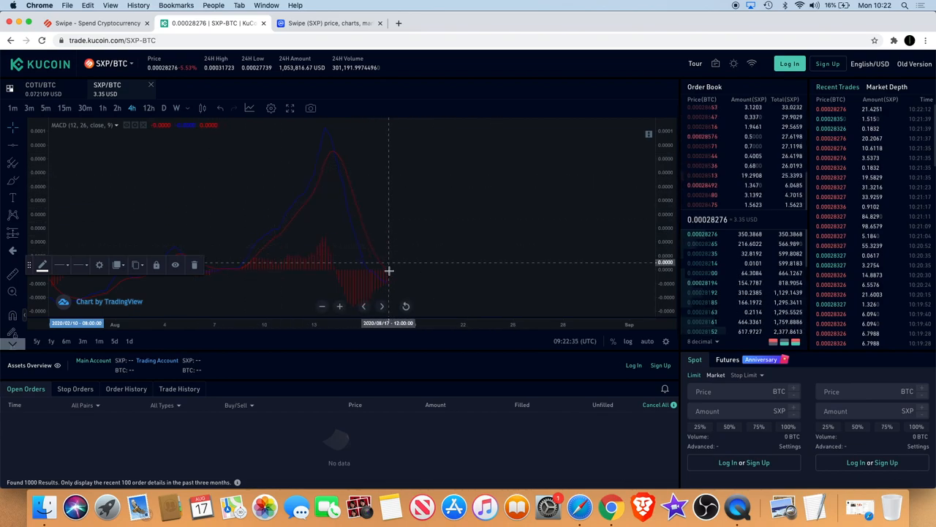
pyautogui.moveTo(515, 202)
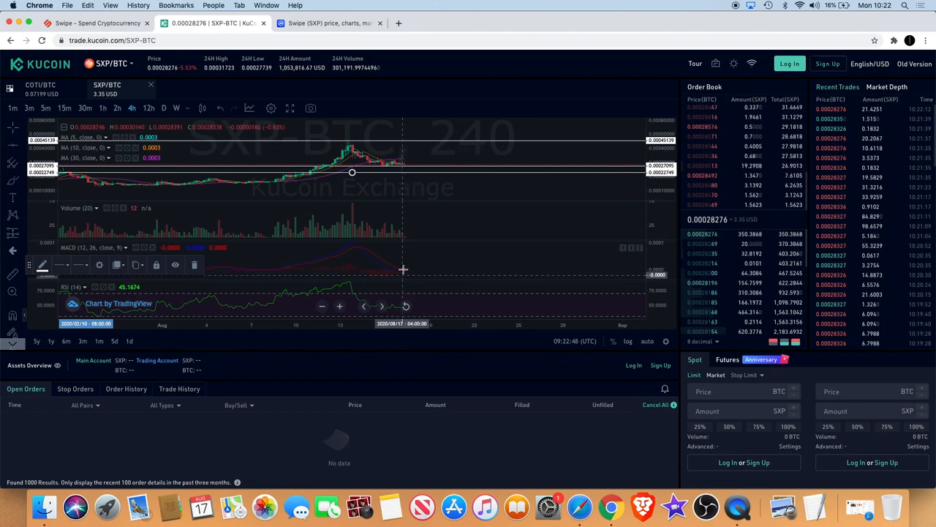
pyautogui.moveTo(441, 174)
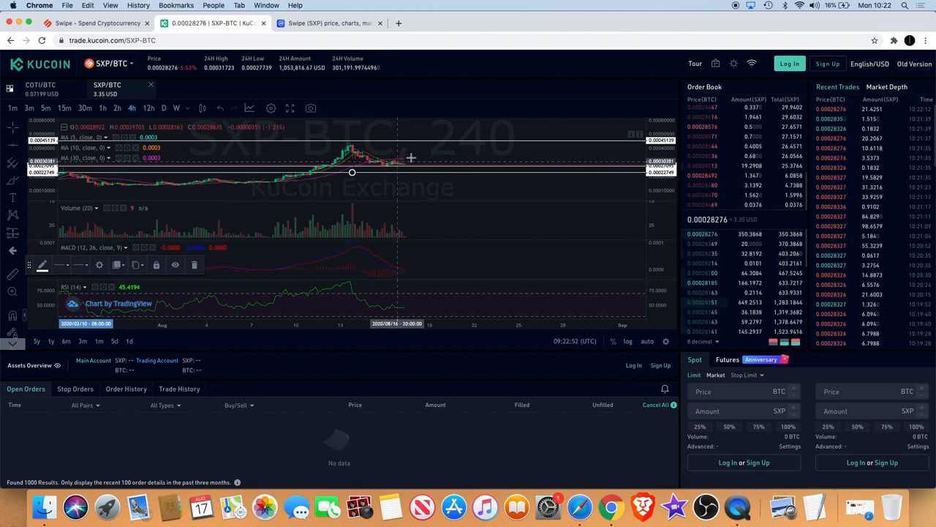
pyautogui.moveTo(431, 173)
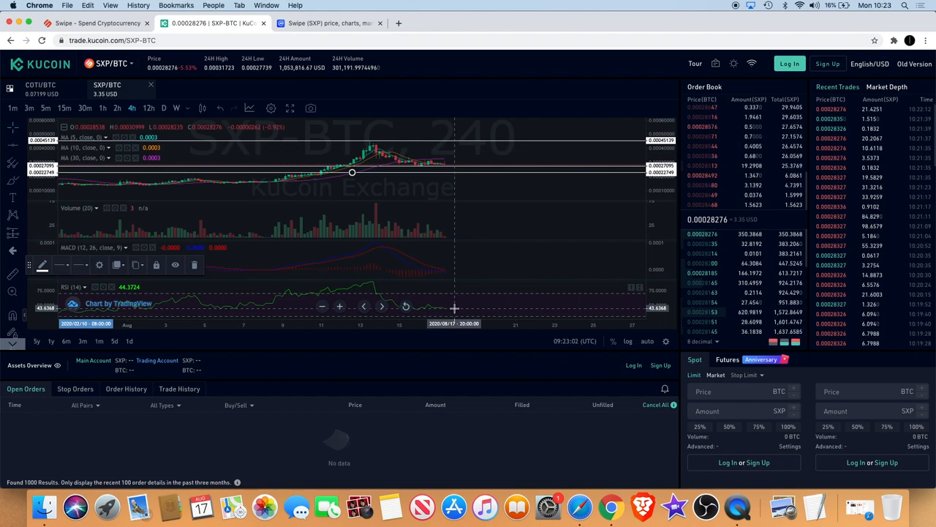
pyautogui.moveTo(451, 308)
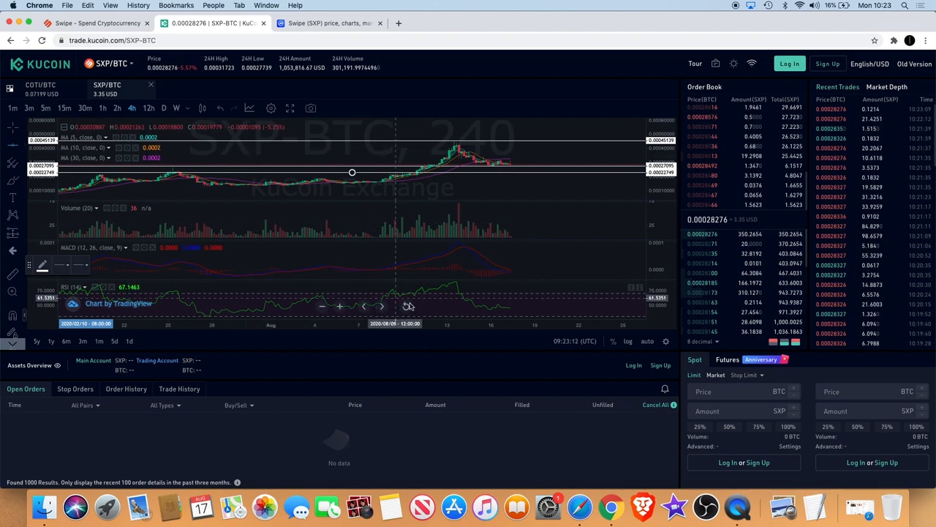
pyautogui.moveTo(453, 306)
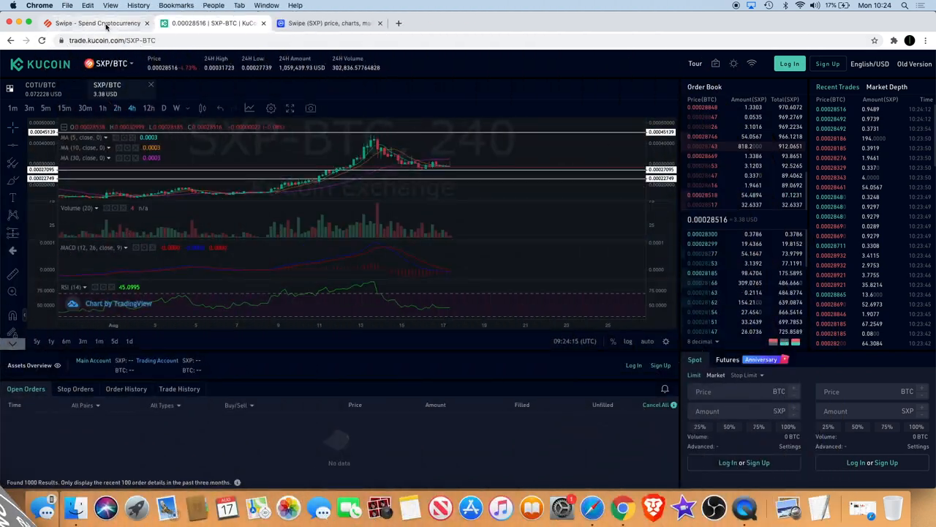
# - Browse the swipe.io home page's wallet, SXP token and exchange sections, ending at the top
pyautogui.click(100, 24)
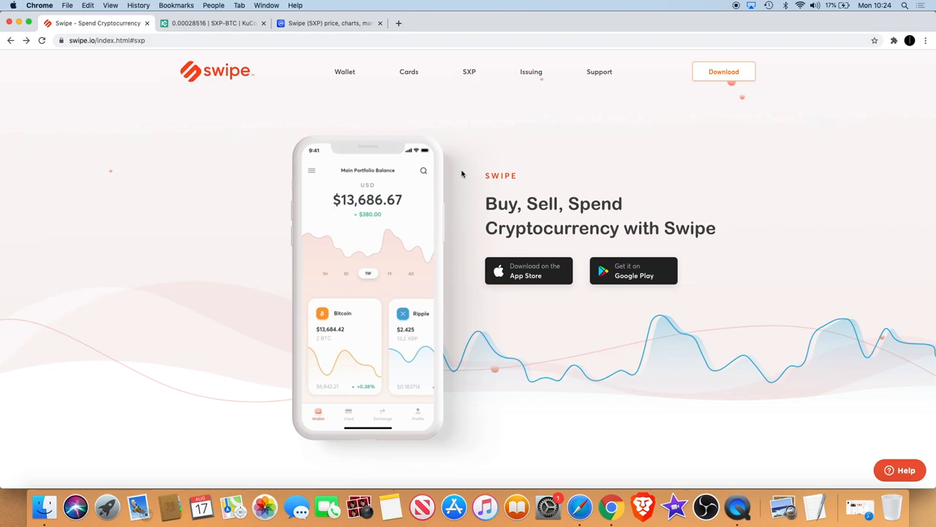
pyautogui.moveTo(375, 9)
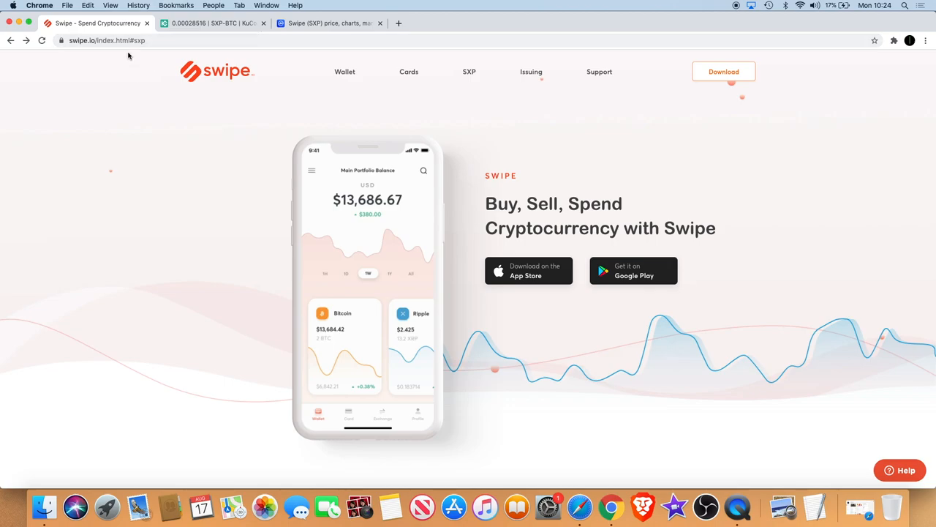
pyautogui.scroll(-3)
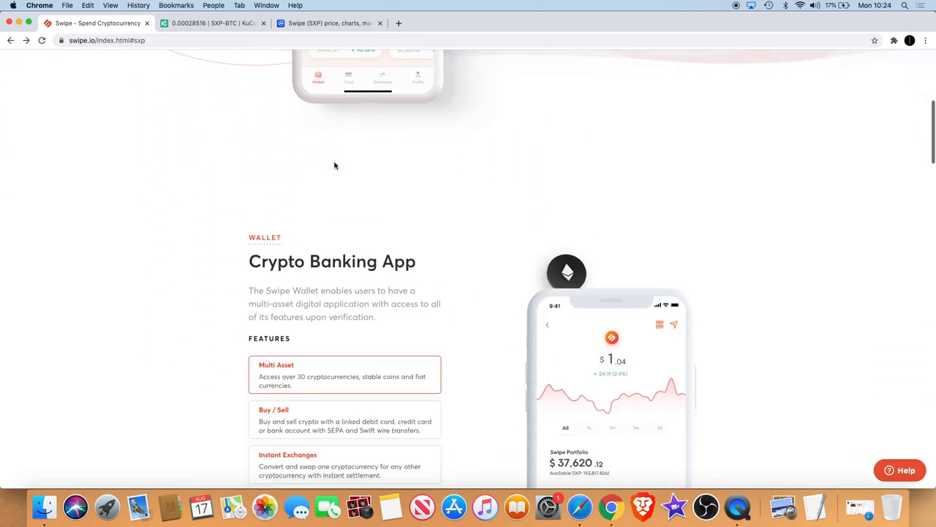
pyautogui.scroll(3)
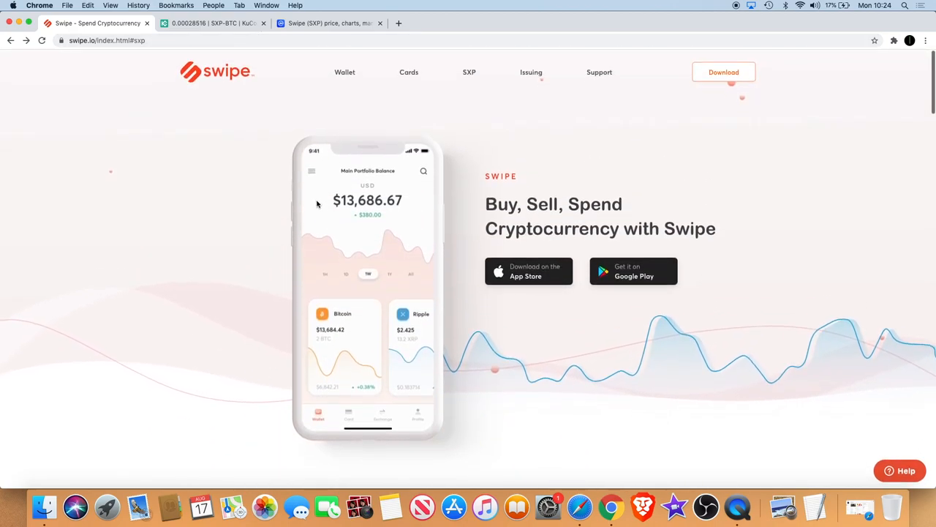
pyautogui.scroll(-3)
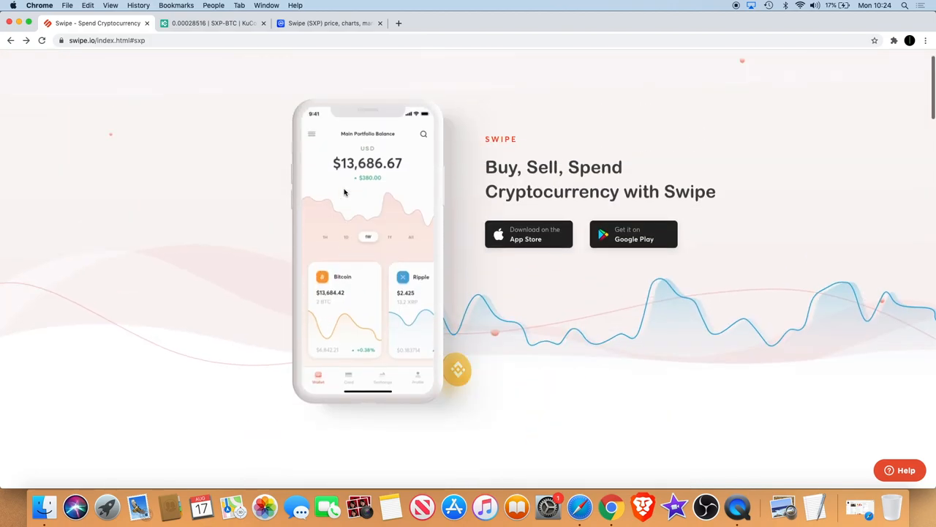
pyautogui.scroll(3)
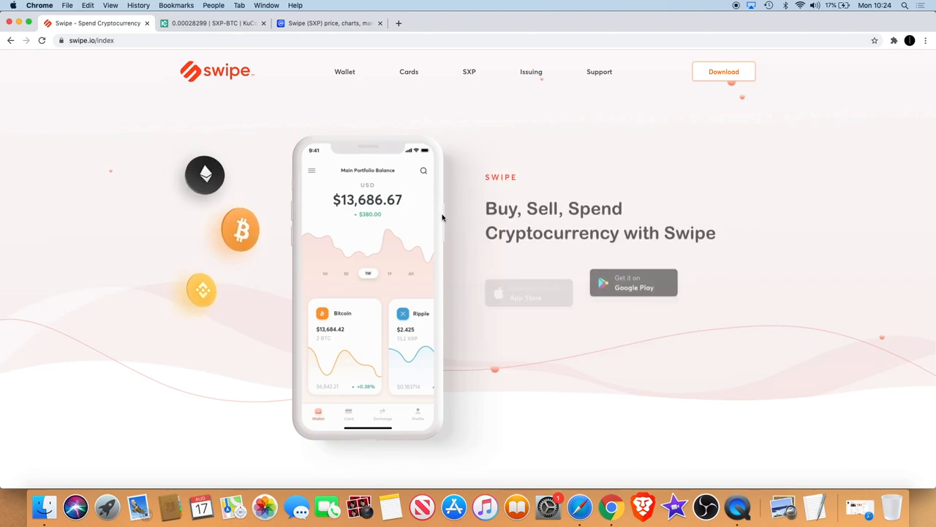
pyautogui.scroll(-3)
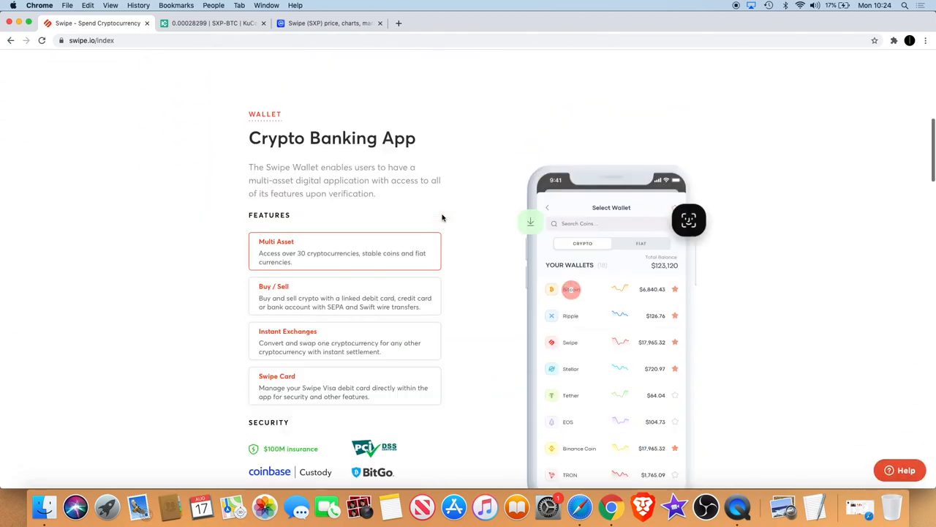
pyautogui.scroll(-3)
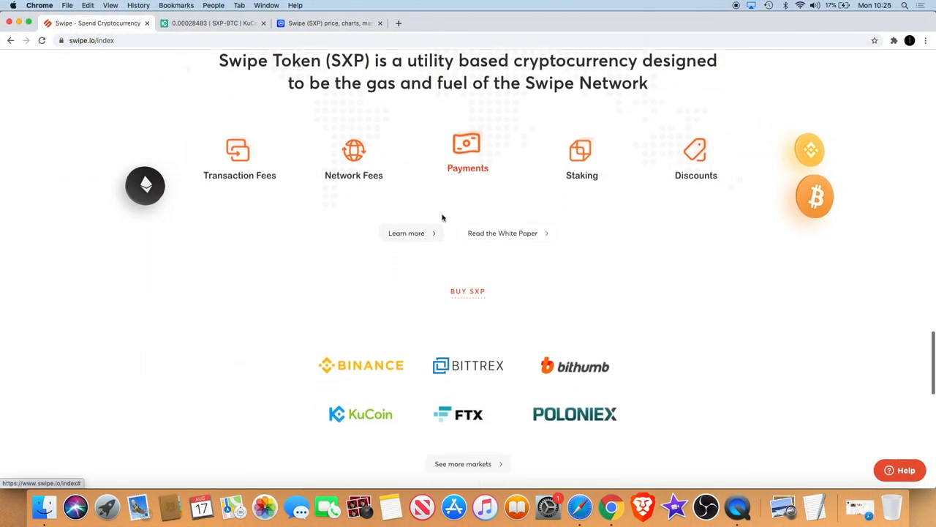
pyautogui.scroll(-3)
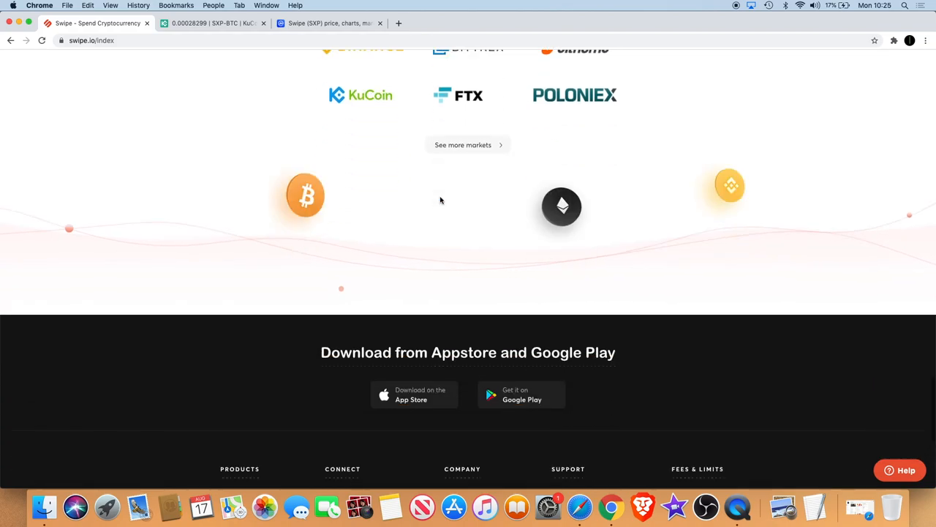
pyautogui.scroll(3)
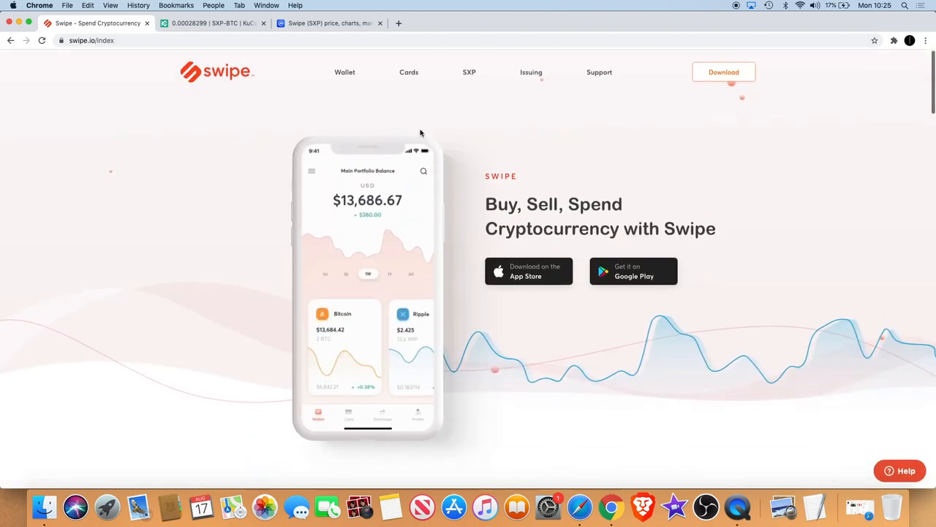
# - Go to the Swipe Cards page and scroll past the Visa card tiers to Benefits & Perks
pyautogui.click(408, 71)
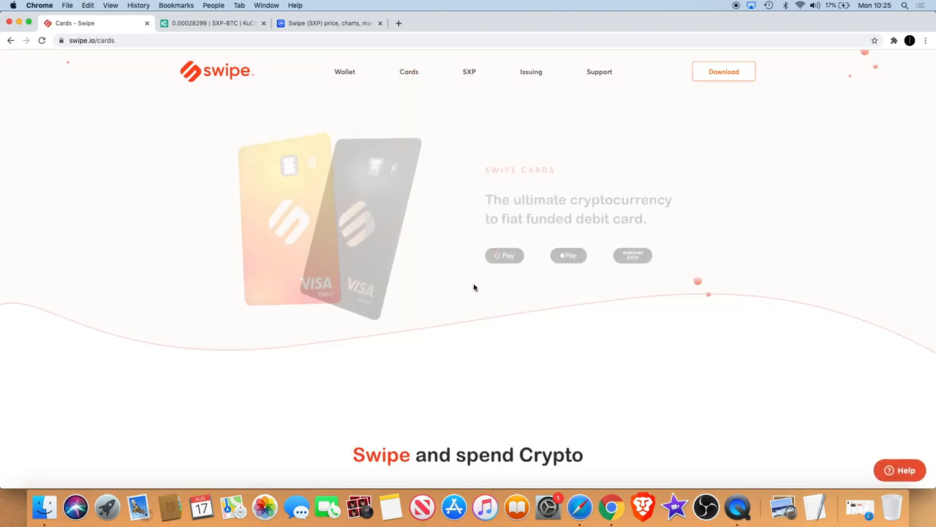
pyautogui.scroll(-3)
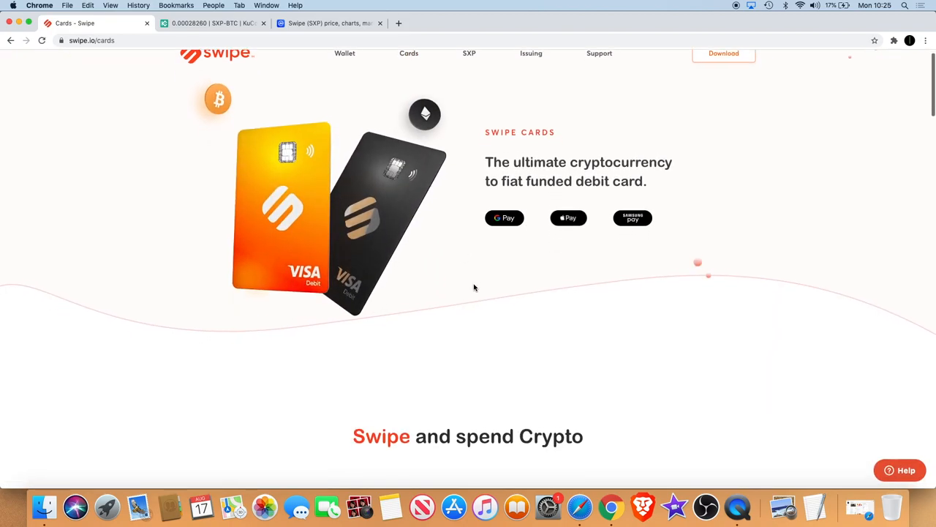
pyautogui.scroll(-3)
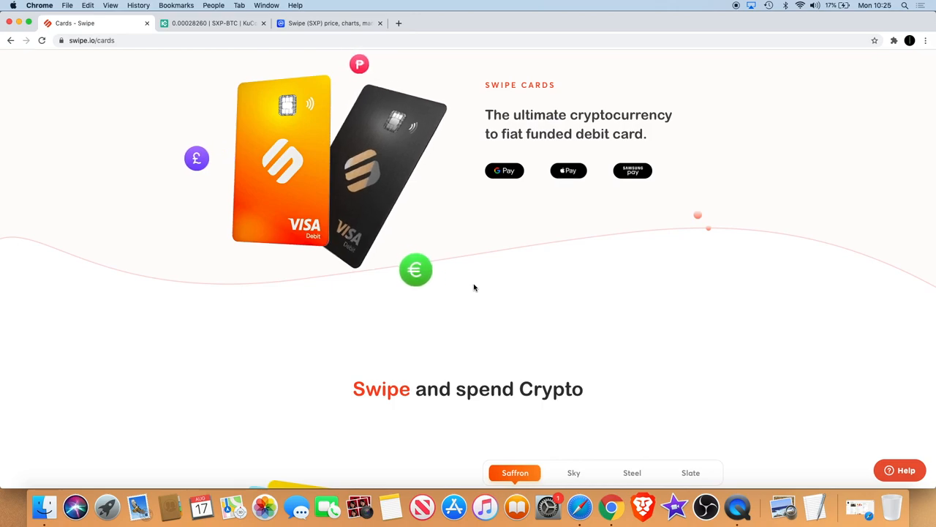
pyautogui.scroll(-3)
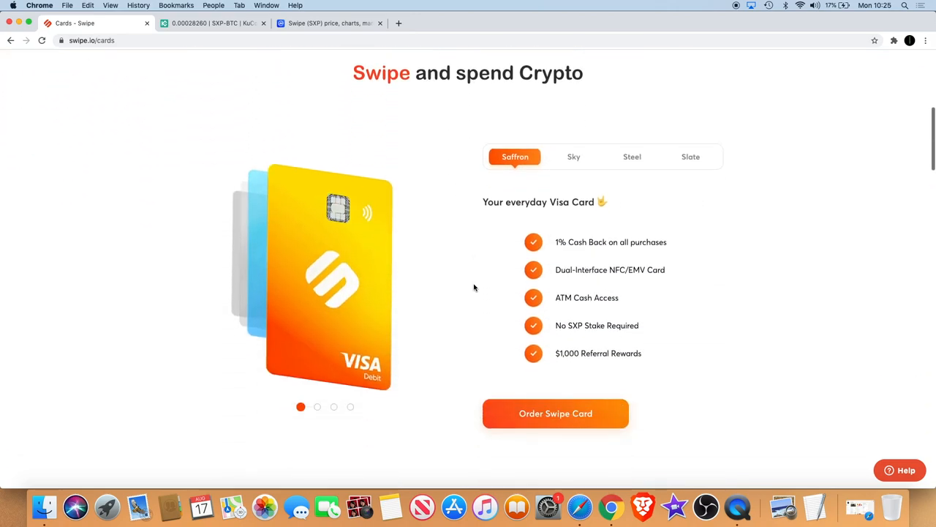
pyautogui.scroll(-3)
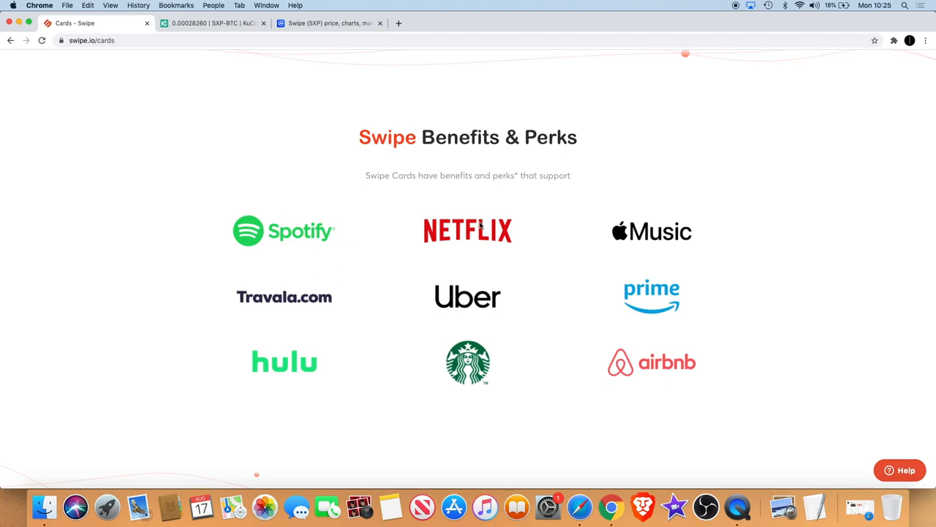
pyautogui.moveTo(496, 222)
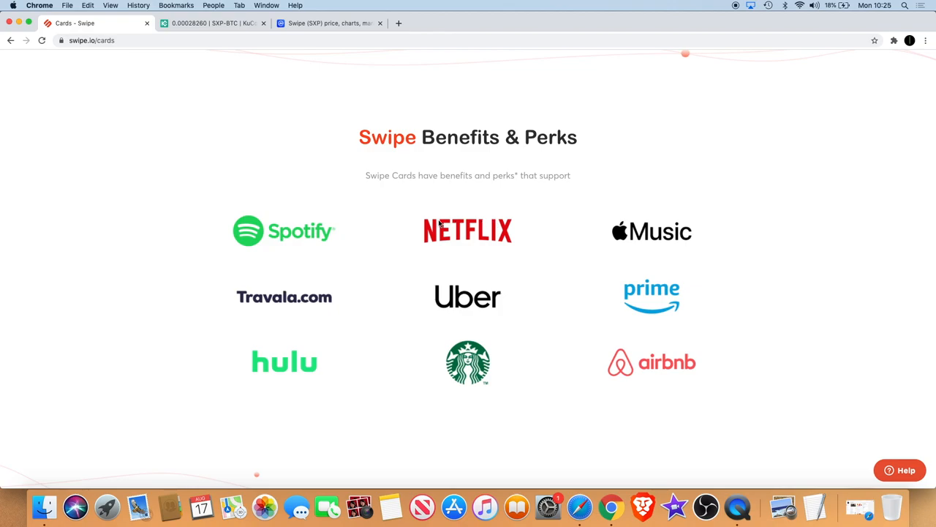
pyautogui.moveTo(307, 240)
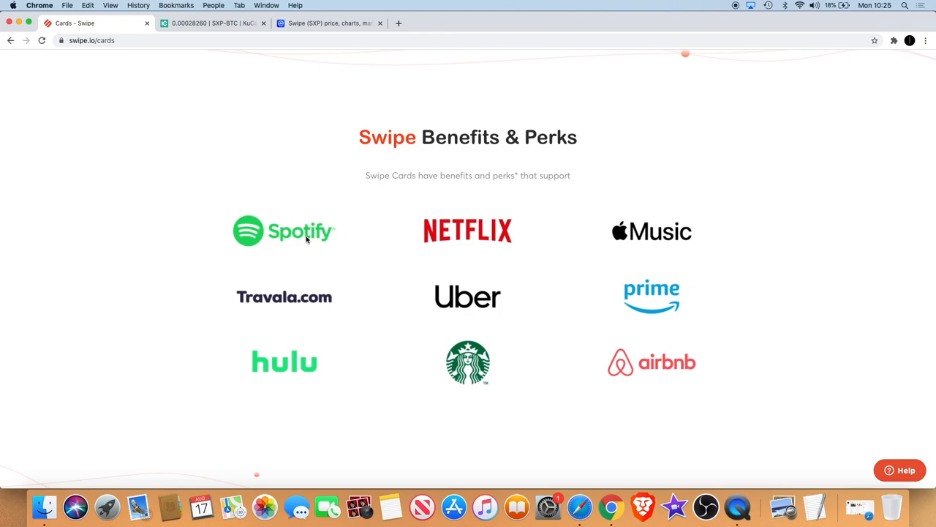
pyautogui.scroll(3)
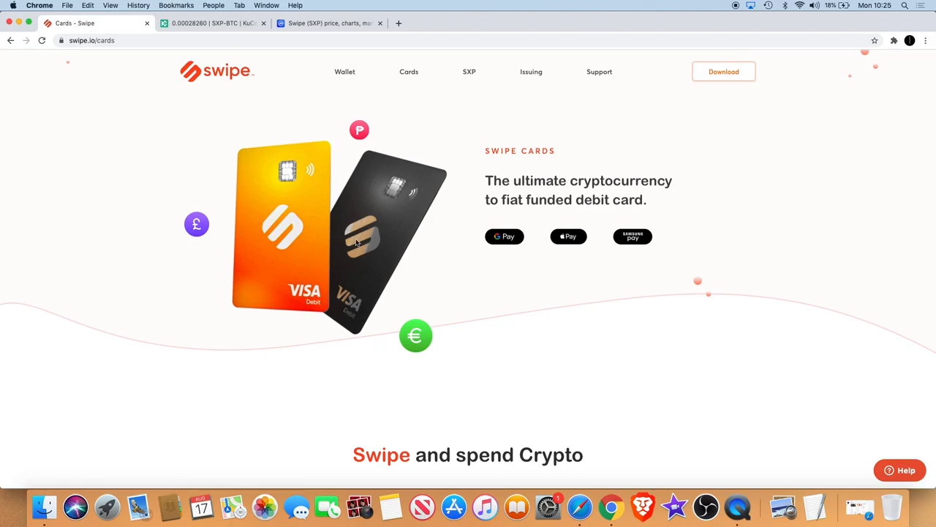
pyautogui.scroll(-3)
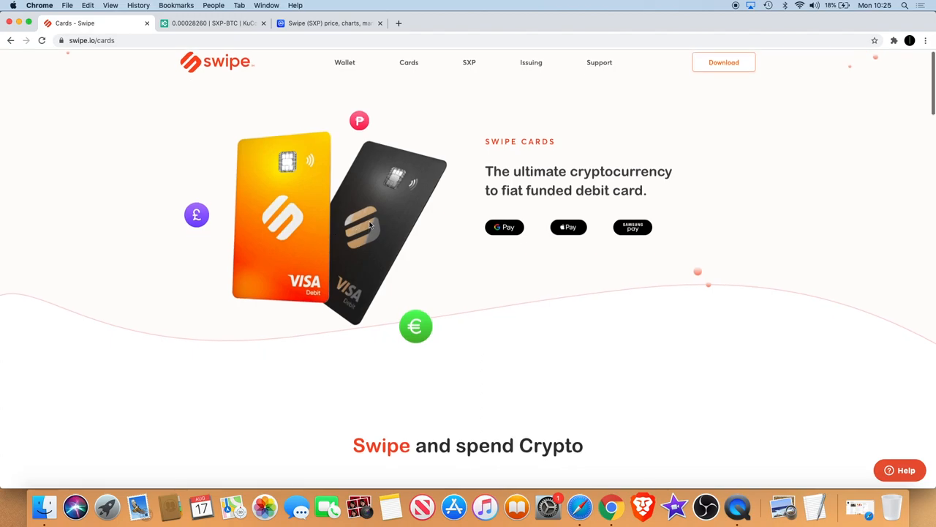
pyautogui.scroll(-3)
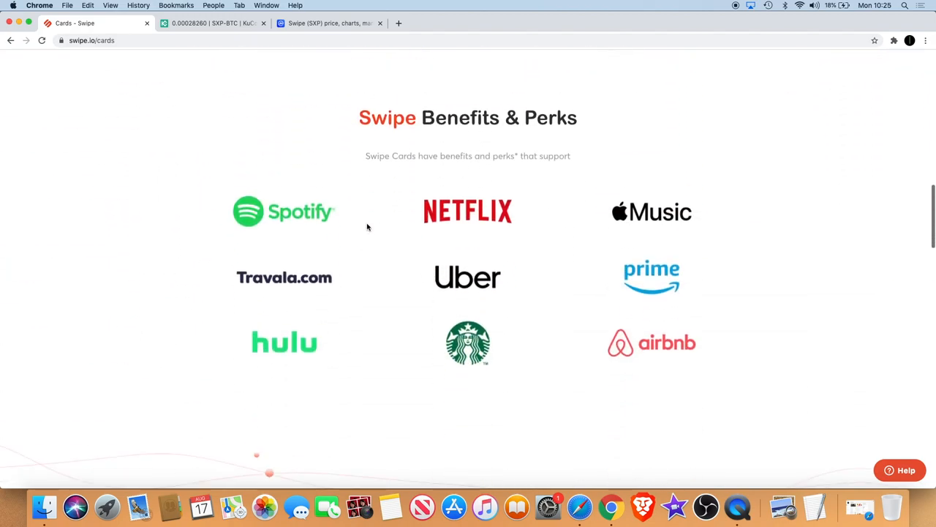
pyautogui.scroll(-3)
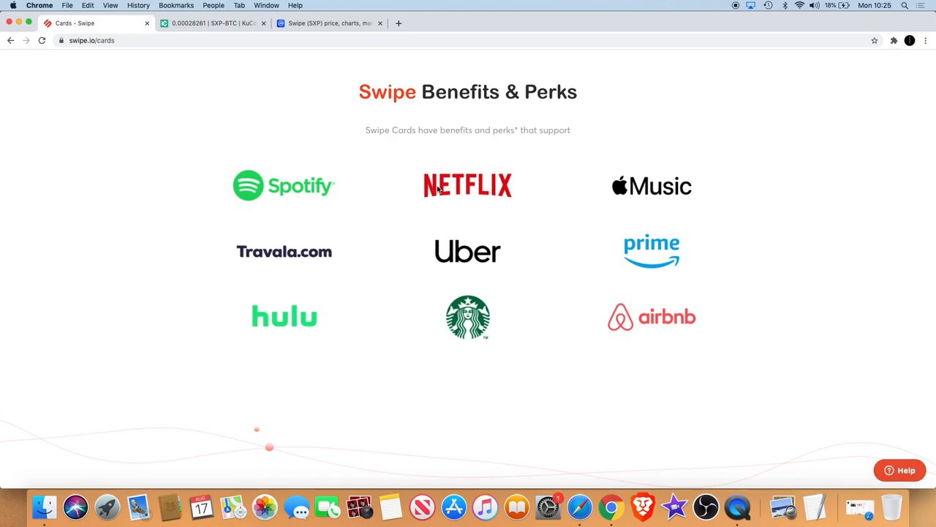
pyautogui.moveTo(306, 267)
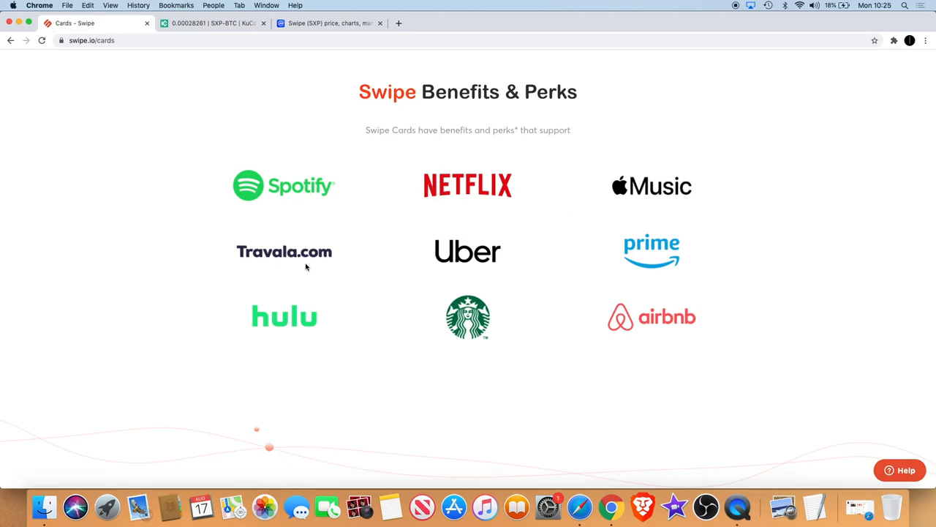
pyautogui.moveTo(601, 247)
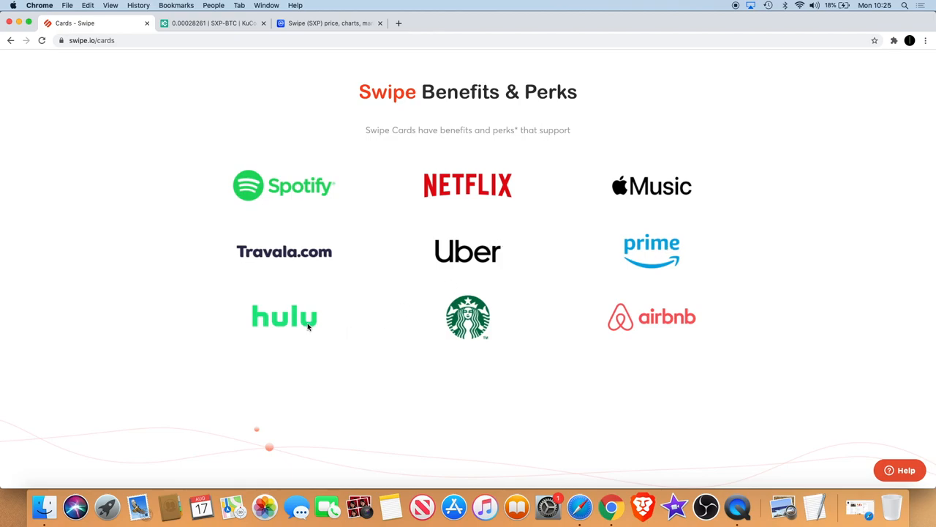
pyautogui.moveTo(665, 311)
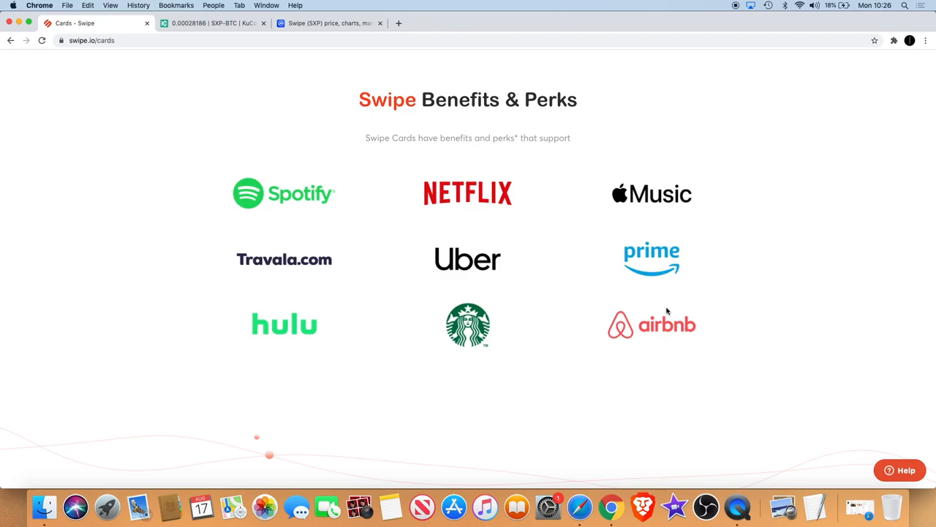
# - Scroll to the Benefits & Perks partner logos, briefly viewing the 'See how it works' section
pyautogui.scroll(-3)
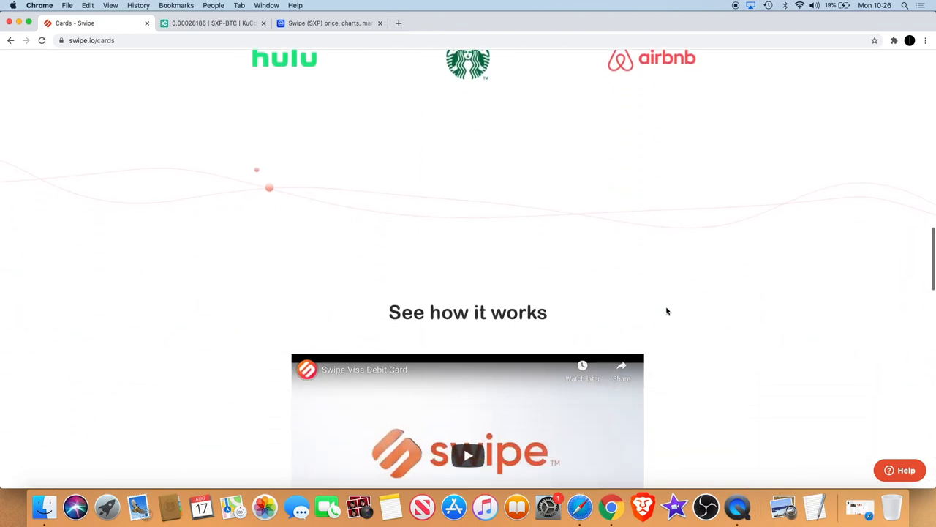
pyautogui.scroll(-3)
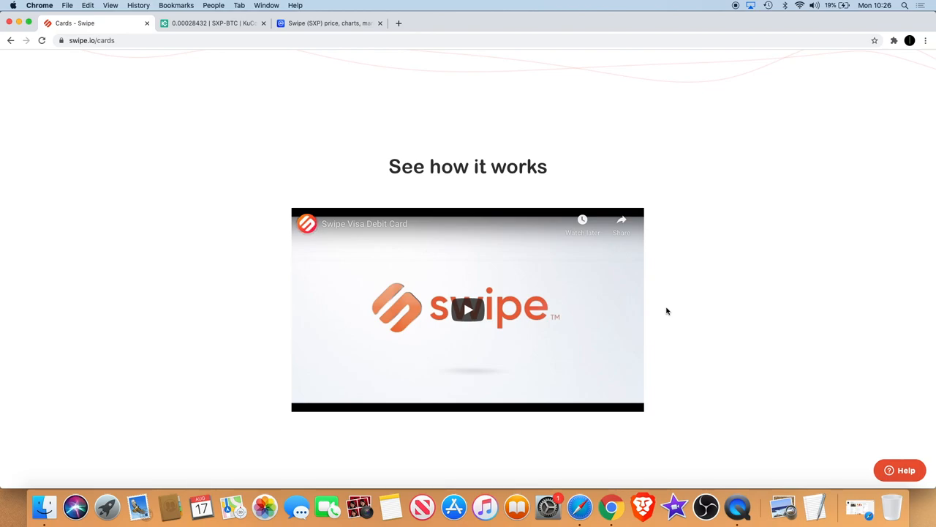
pyautogui.click(468, 309)
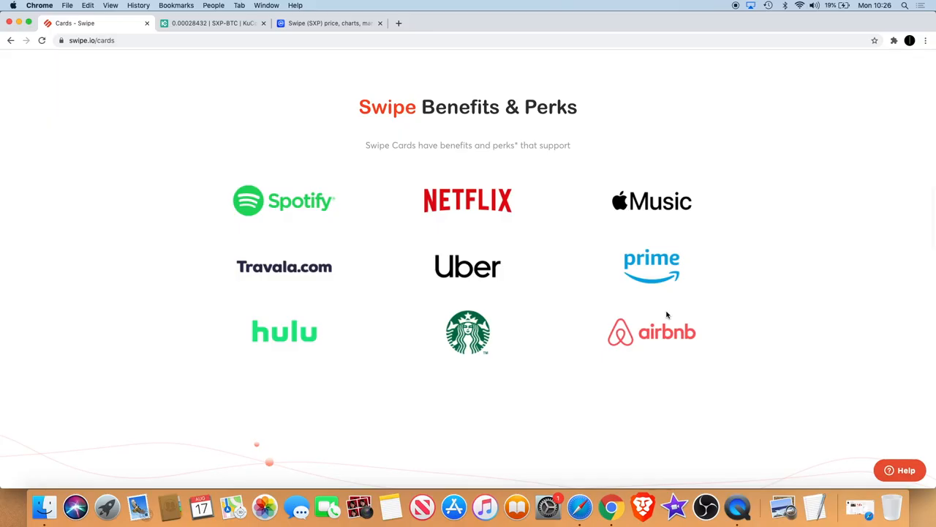
pyautogui.moveTo(608, 330)
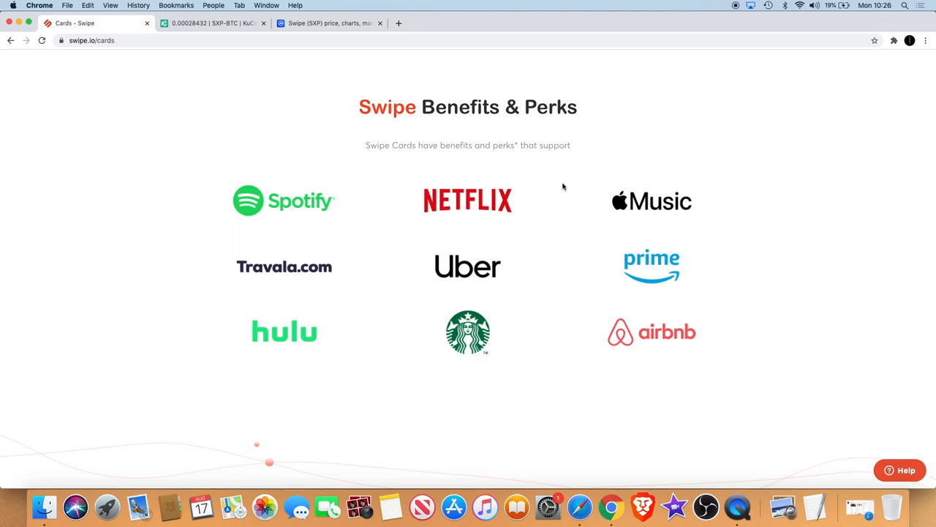
pyautogui.moveTo(630, 276)
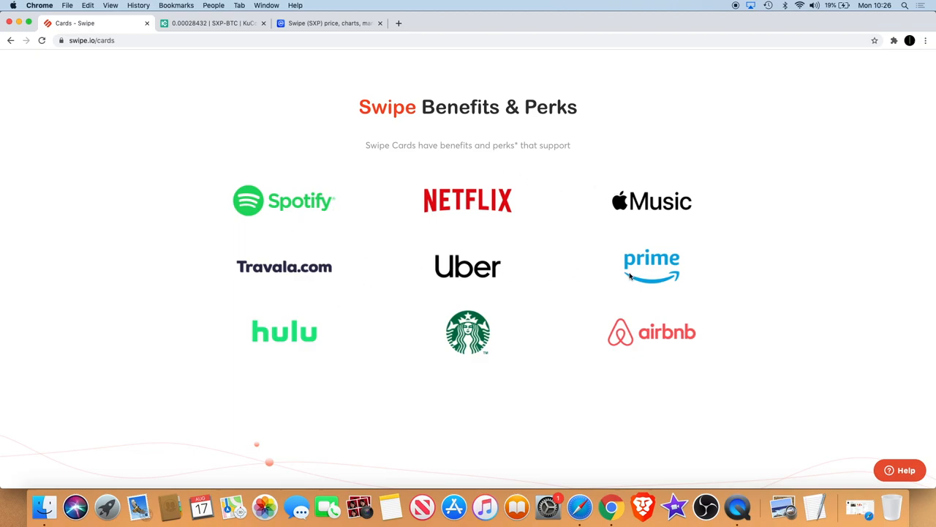
# - Scroll back to the Cards page banner describing the crypto-funded Visa debit card
pyautogui.scroll(3)
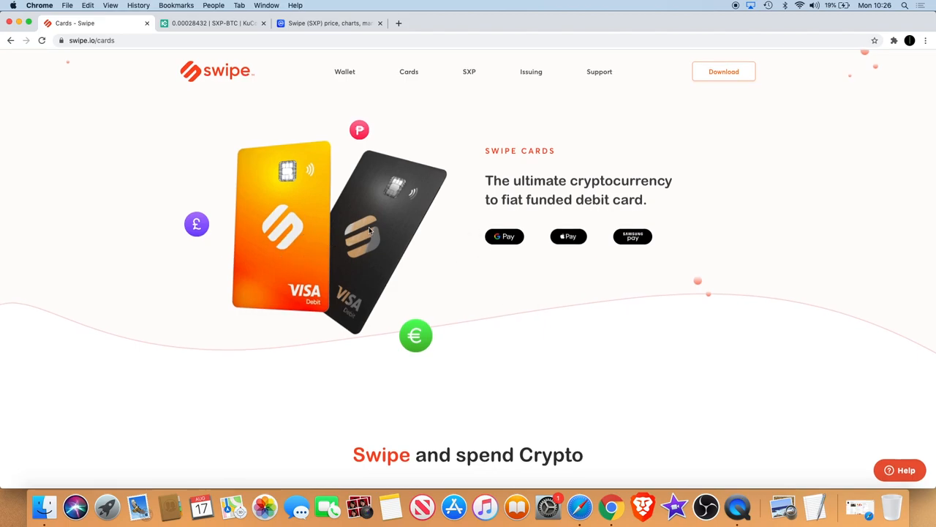
pyautogui.moveTo(358, 176)
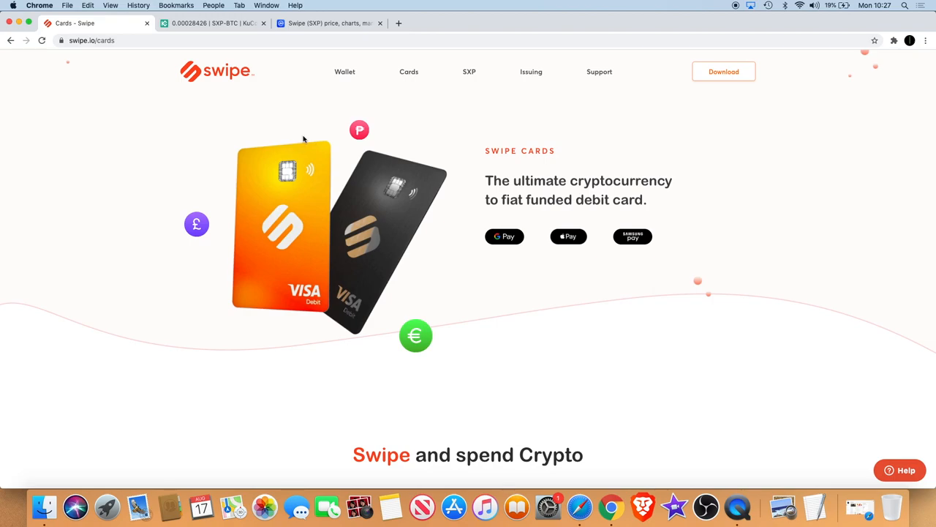
# - Scroll to the 'Swipe and spend Crypto' section showing the Saffron Visa card's features
pyautogui.scroll(-3)
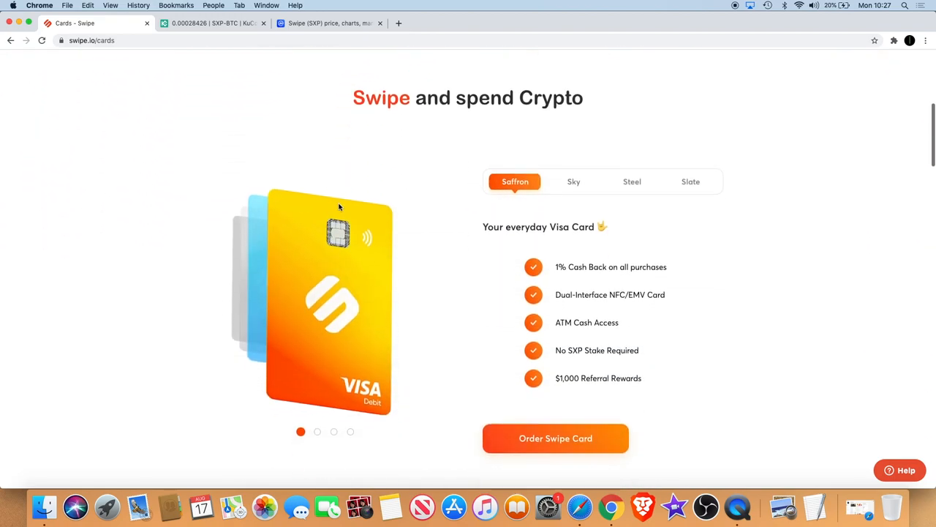
pyautogui.scroll(-3)
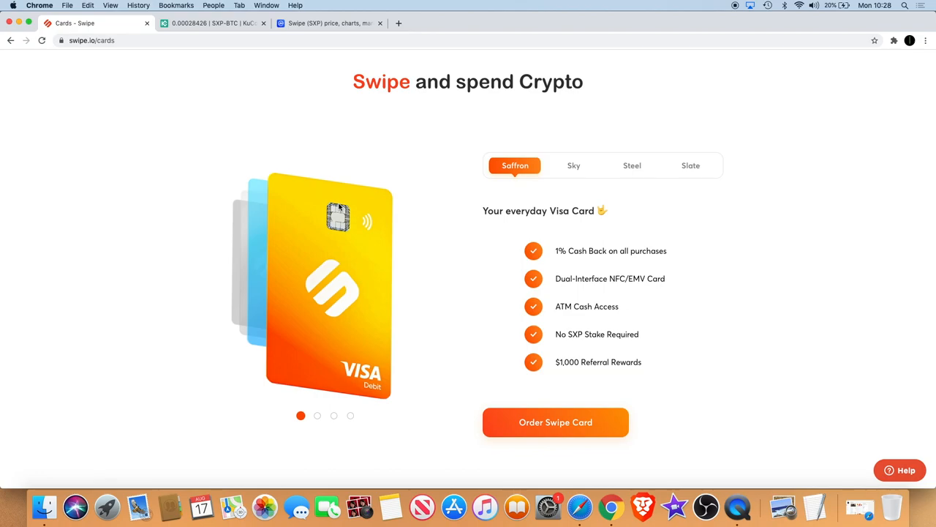
pyautogui.moveTo(743, 292)
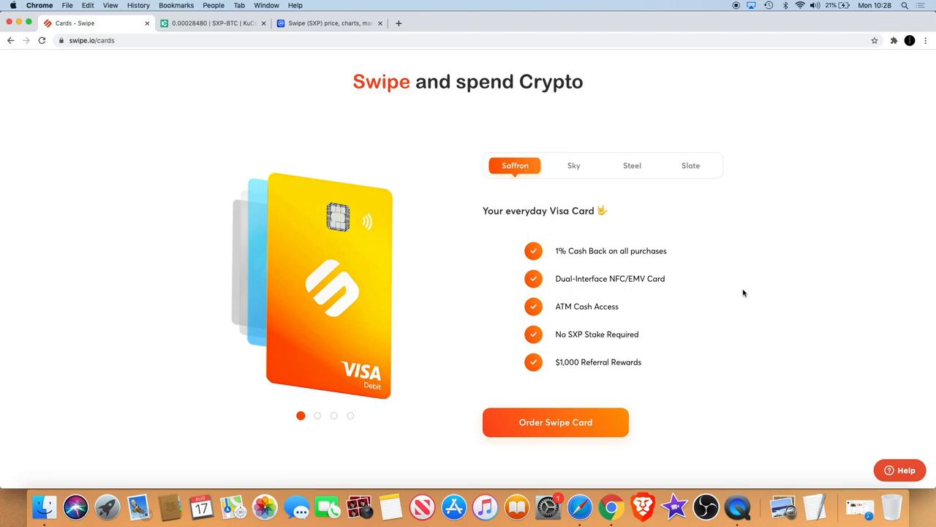
pyautogui.moveTo(574, 165)
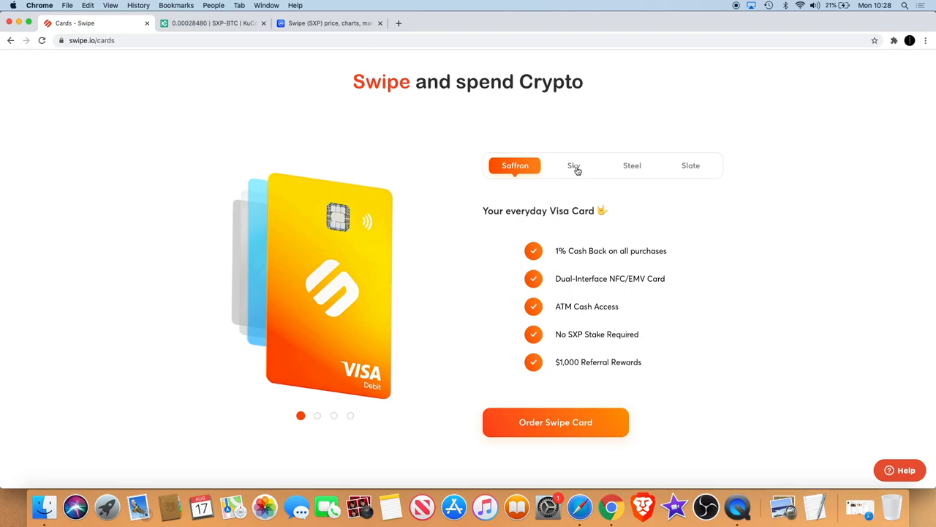
pyautogui.click(573, 165)
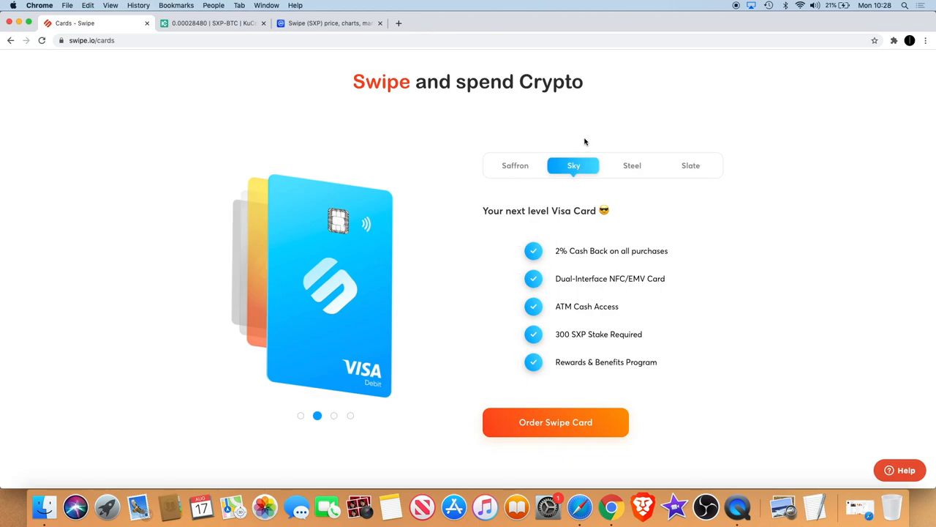
pyautogui.click(515, 164)
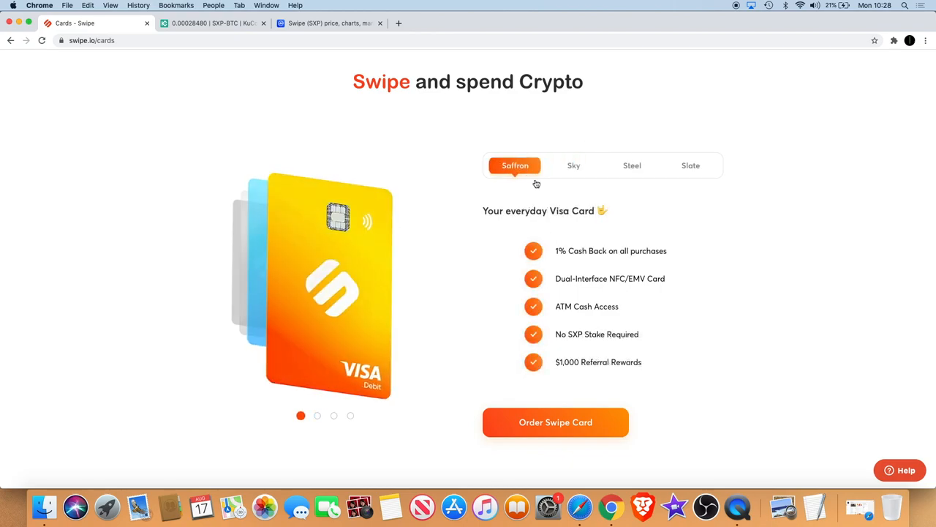
pyautogui.moveTo(614, 251)
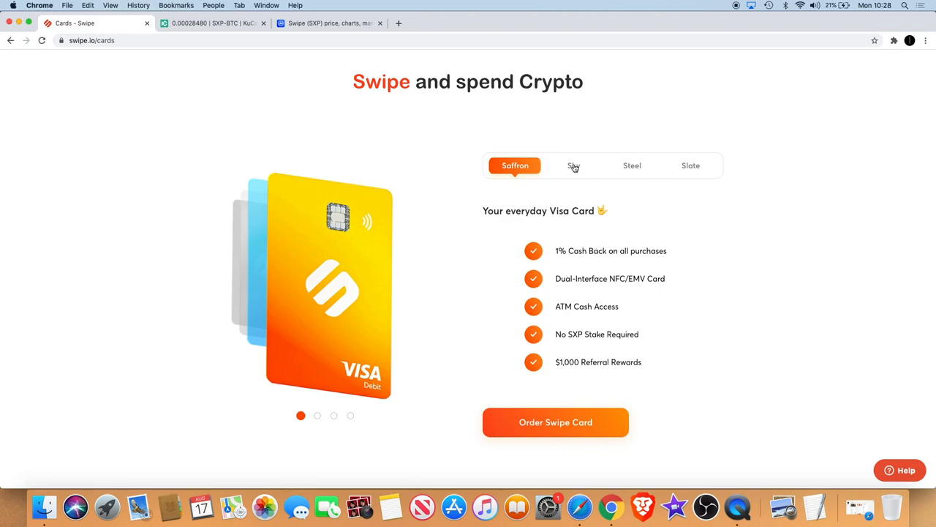
pyautogui.click(573, 166)
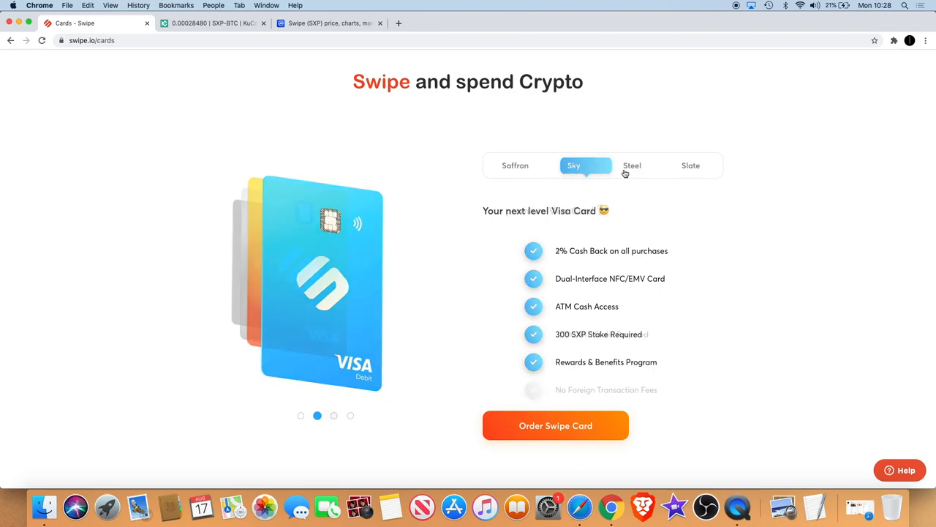
pyautogui.click(632, 166)
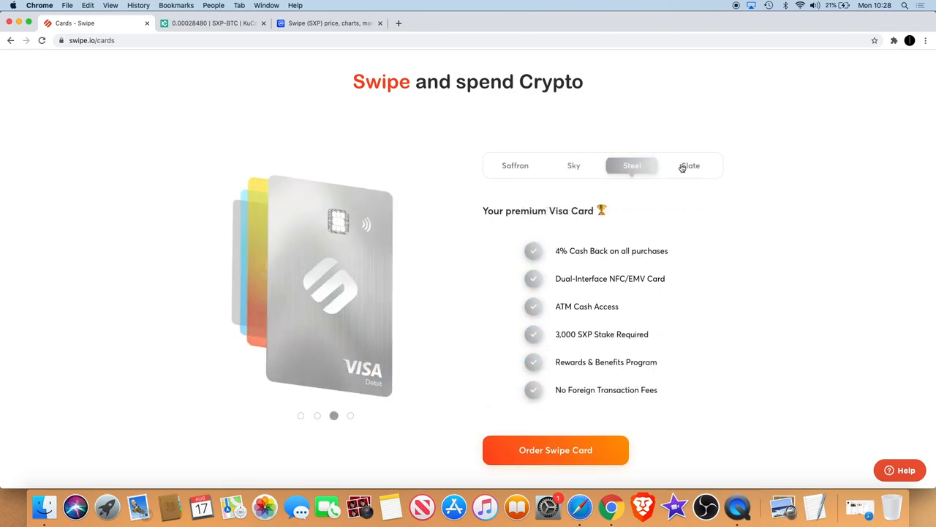
pyautogui.click(690, 165)
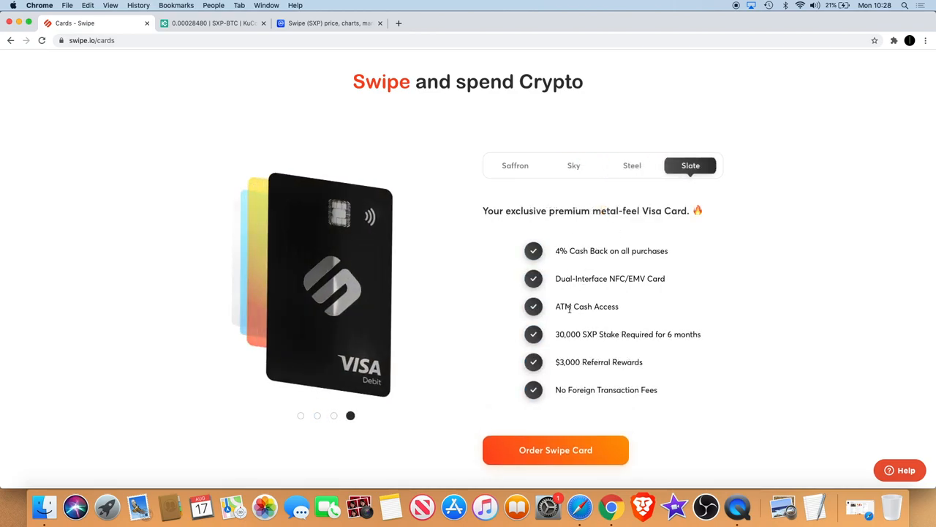
pyautogui.moveTo(631, 354)
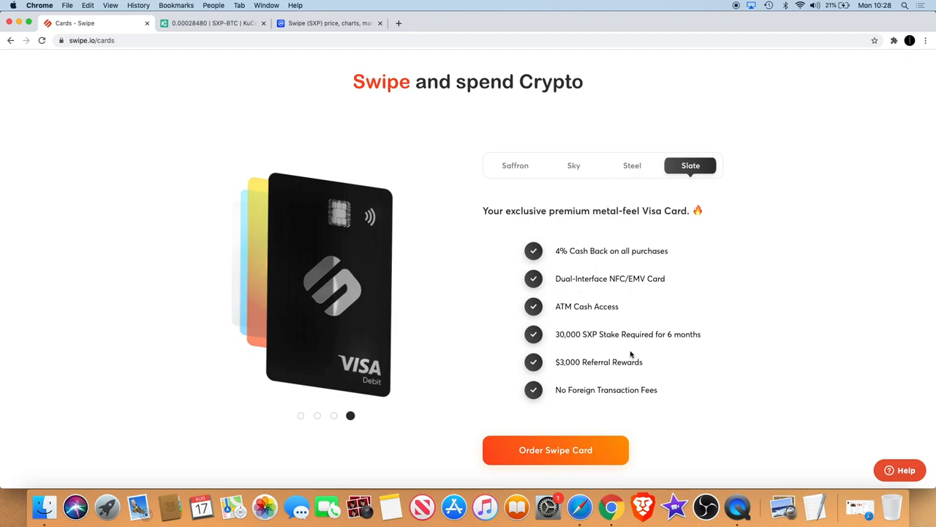
pyautogui.moveTo(644, 360)
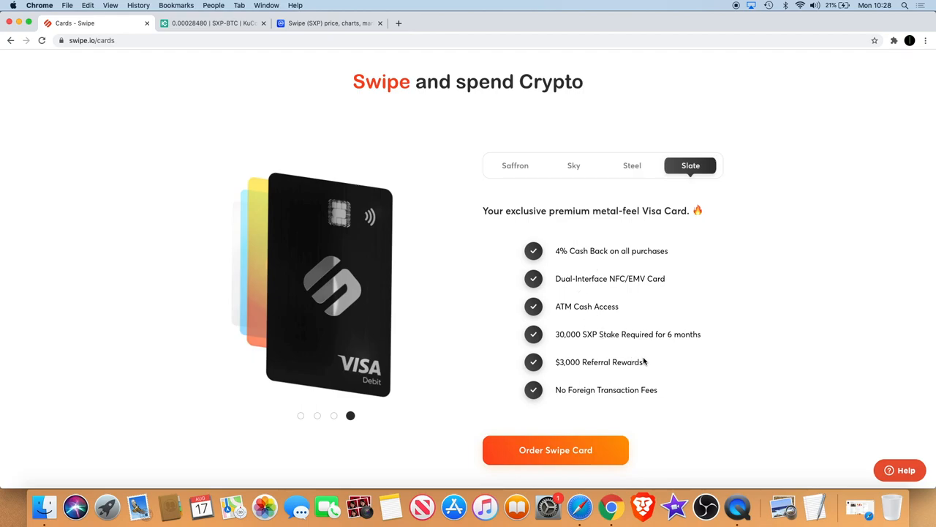
pyautogui.moveTo(727, 376)
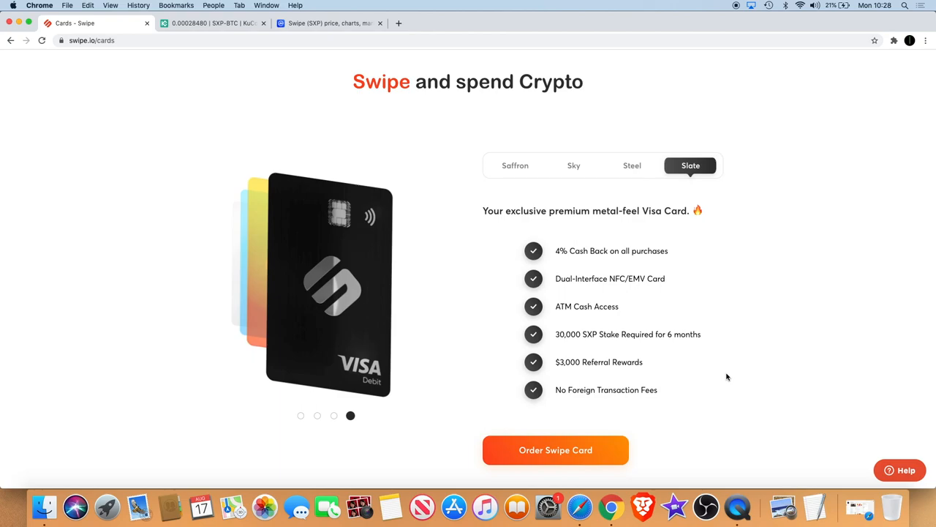
pyautogui.moveTo(644, 386)
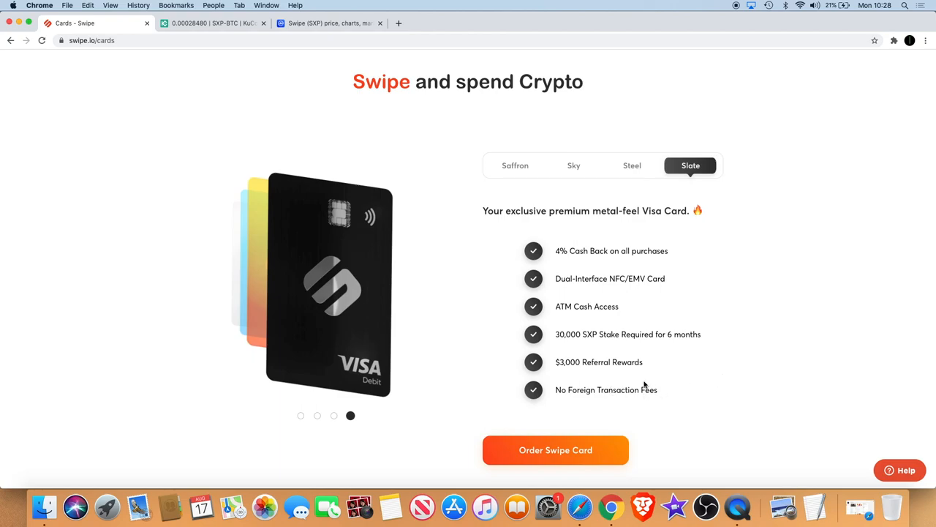
pyautogui.moveTo(649, 362)
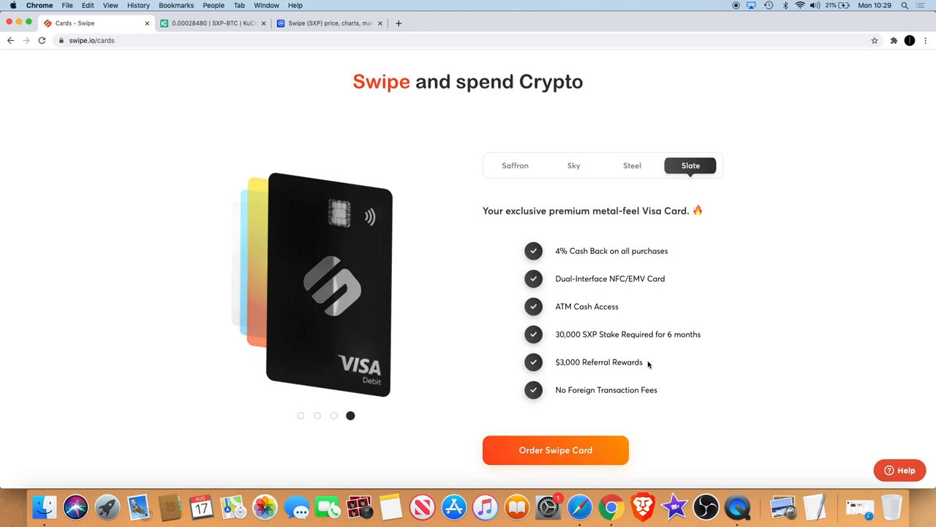
pyautogui.scroll(-3)
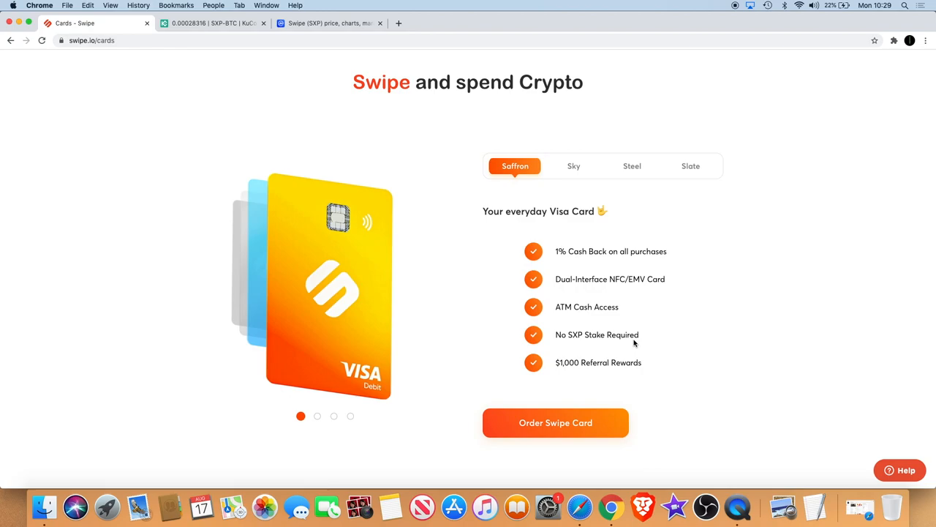
pyautogui.scroll(-3)
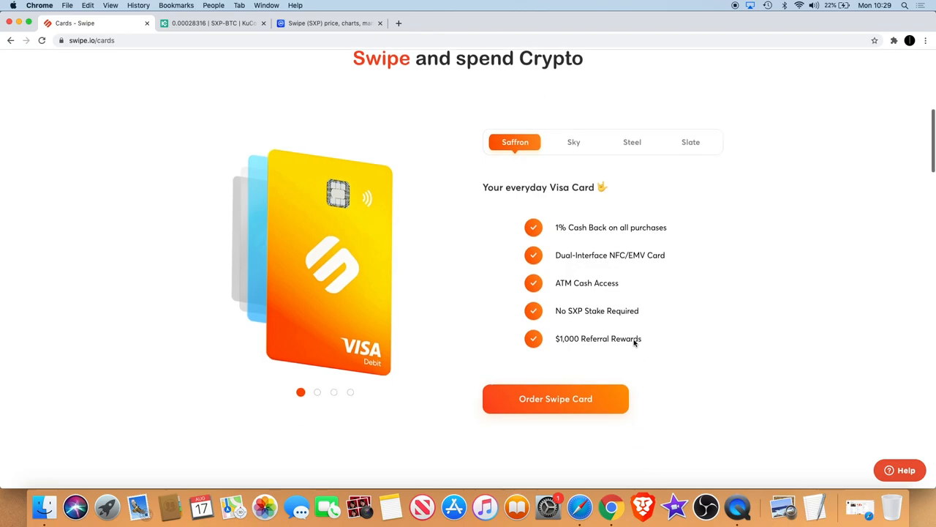
# - Scroll past the Benefits & Perks logos and return to the Cards page top banner
pyautogui.scroll(-3)
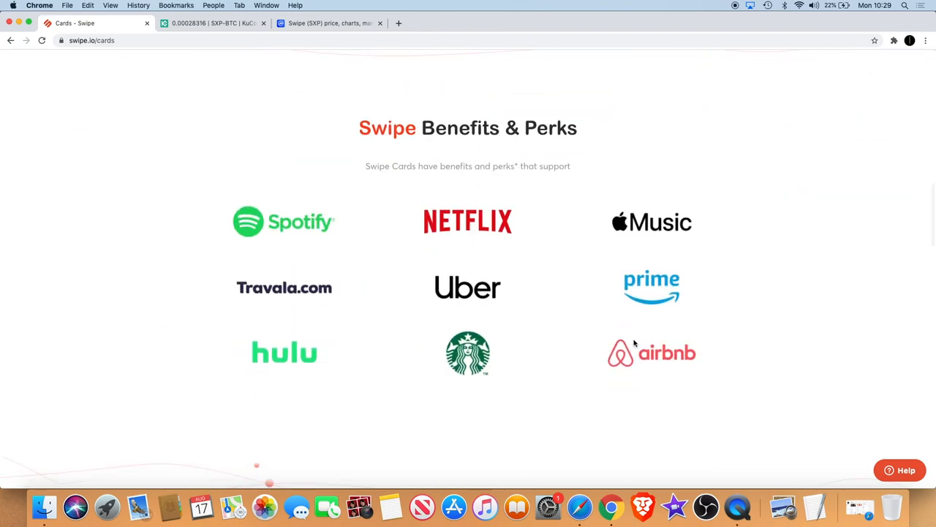
pyautogui.scroll(-3)
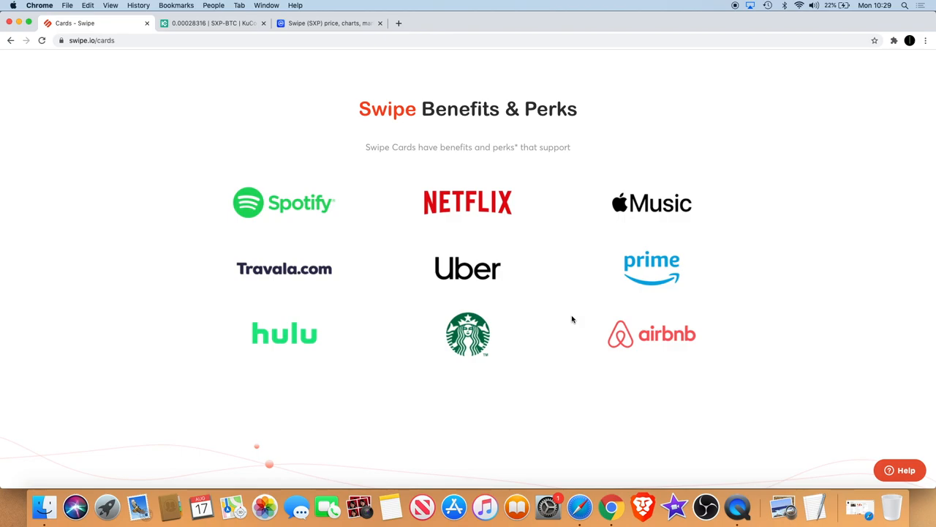
pyautogui.scroll(3)
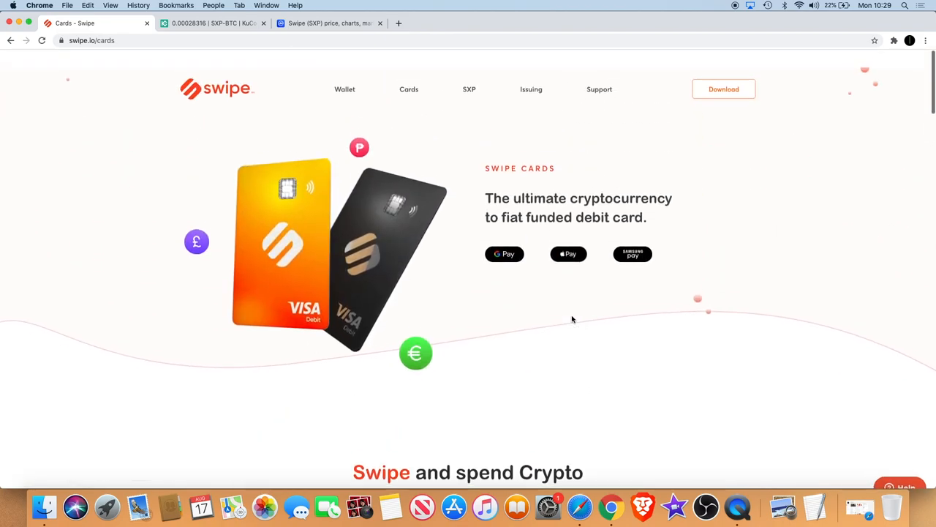
pyautogui.scroll(-3)
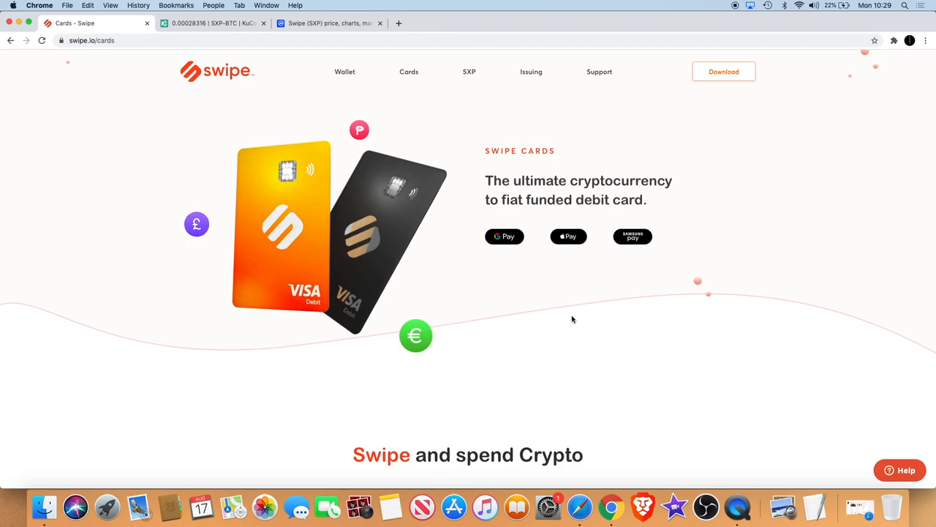
# - Return to the KuCoin SXP/BTC 4-hour chart with volume, MACD and RSI panels
pyautogui.click(212, 24)
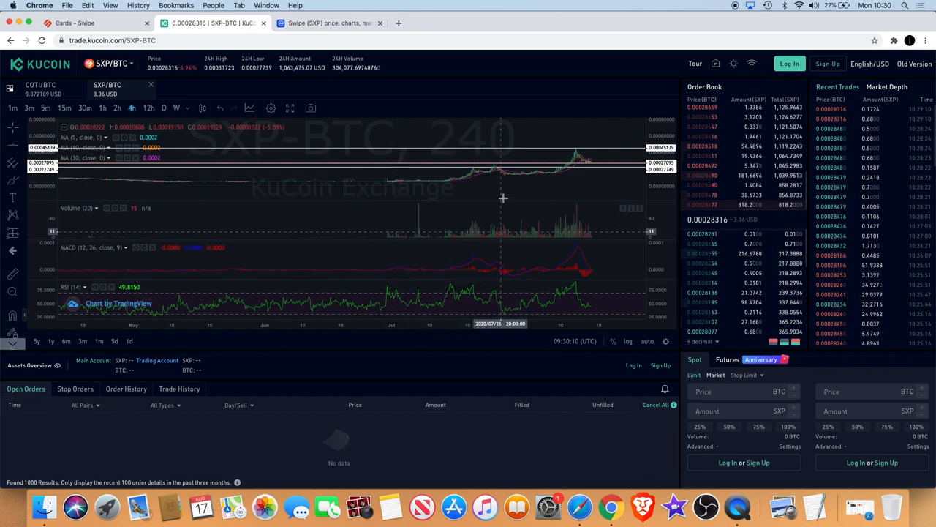
pyautogui.moveTo(524, 183)
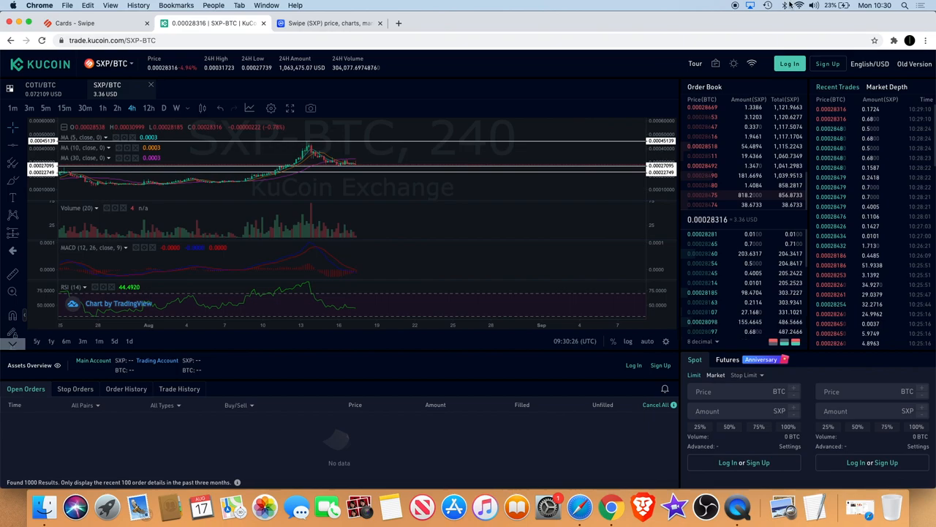
pyautogui.moveTo(373, 170)
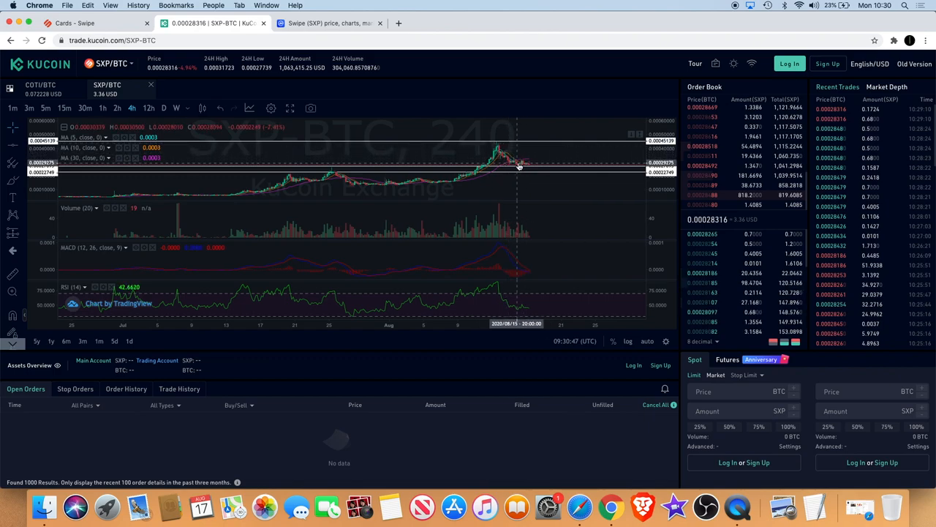
pyautogui.moveTo(533, 154)
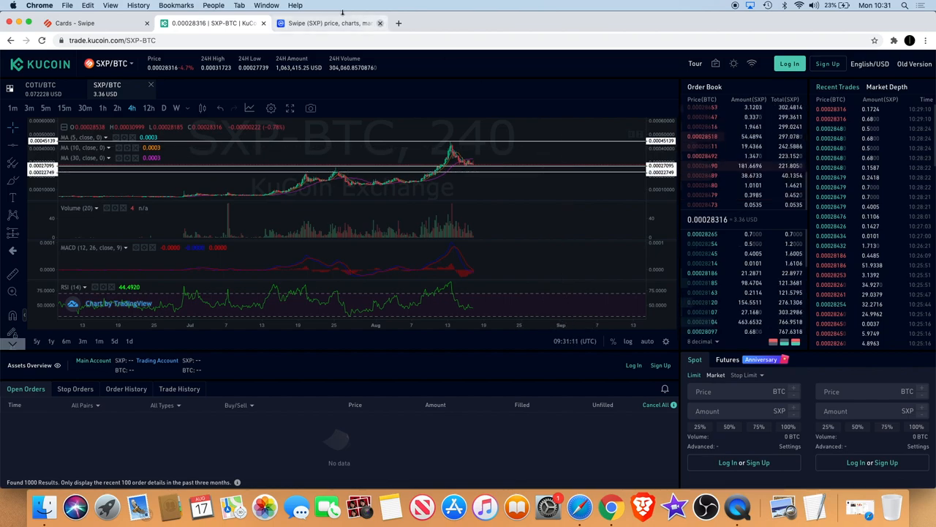
# - Review Swipe (SXP) on CoinMarketCap: $3.35 price, $220,966,680 market cap, volume and supply
pyautogui.click(329, 24)
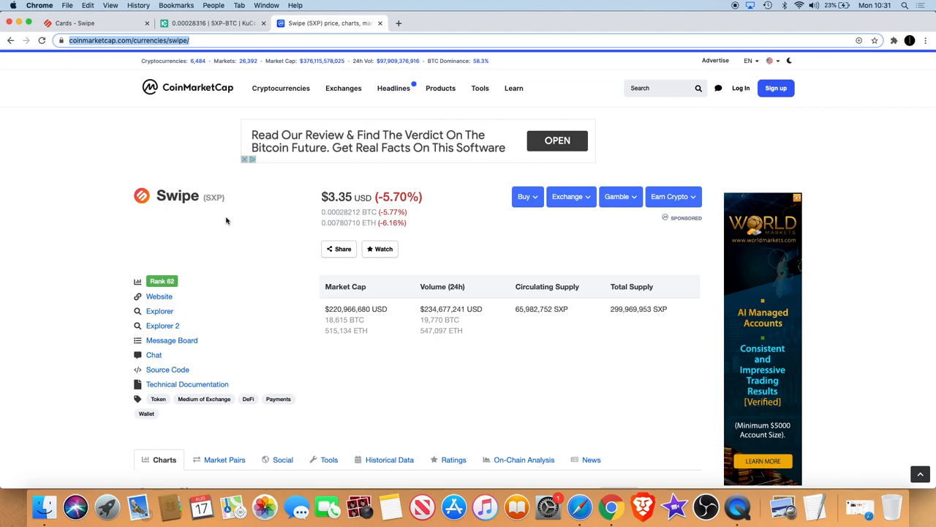
pyautogui.scroll(-3)
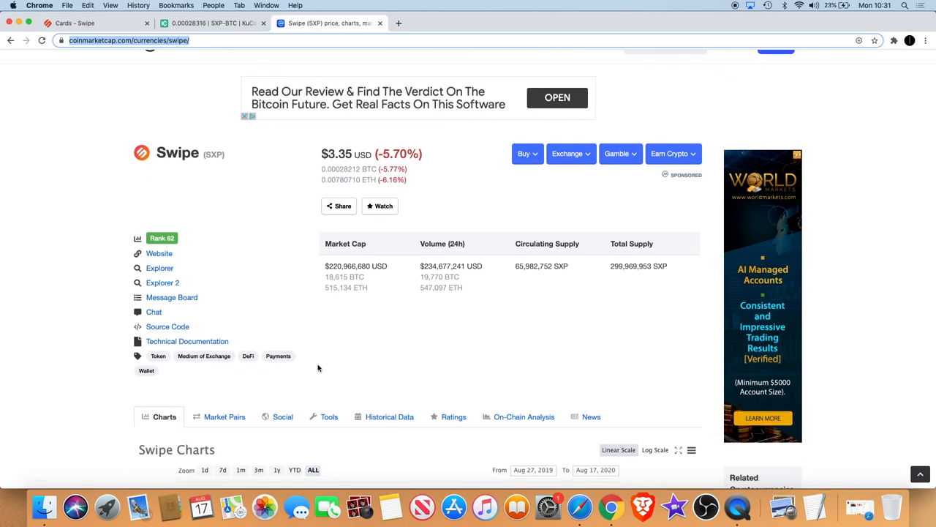
pyautogui.scroll(-3)
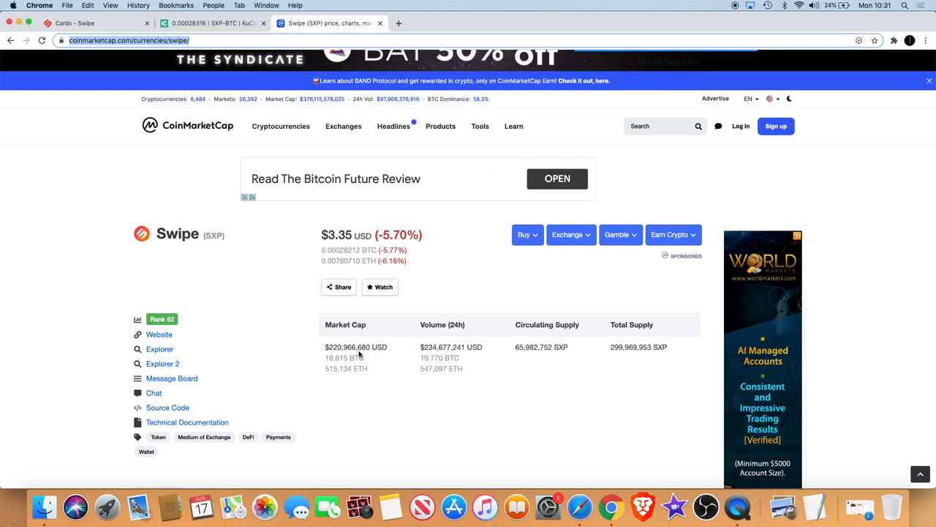
pyautogui.scroll(-3)
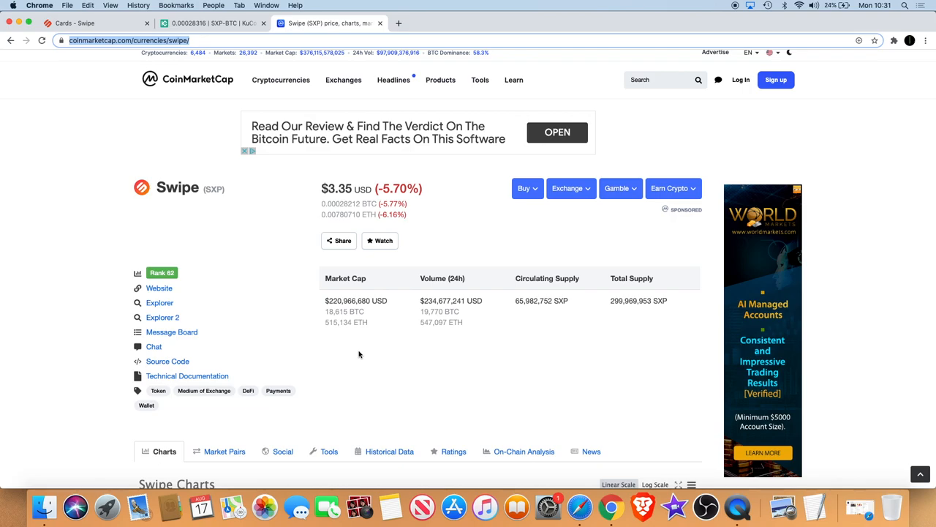
pyautogui.scroll(-3)
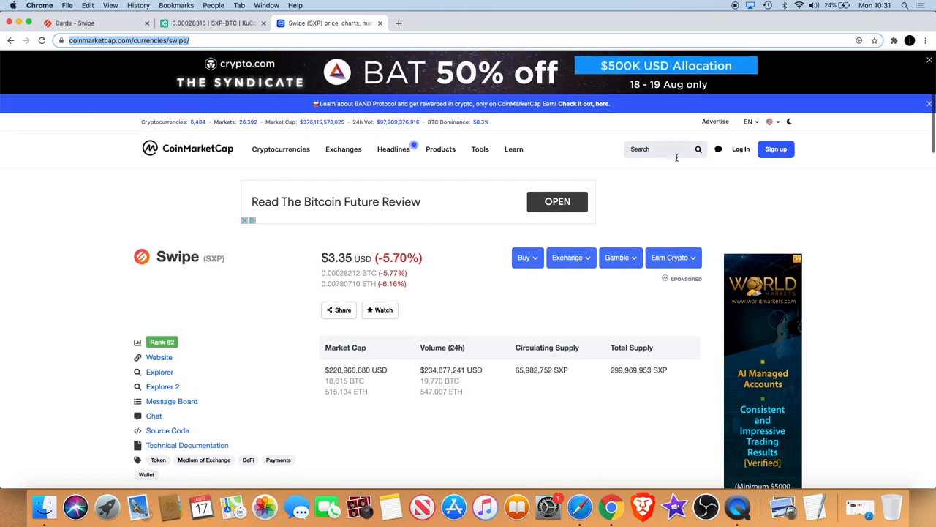
# - Search 'cry' and load Crypto.com Coin (CRO): $0.167630 price, $3.165 billion market cap
pyautogui.click(662, 149)
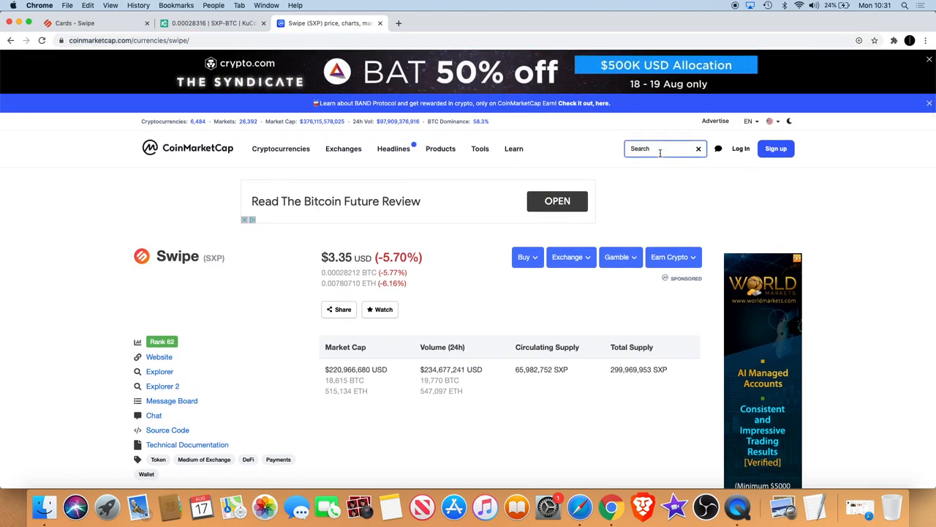
pyautogui.write('cry')
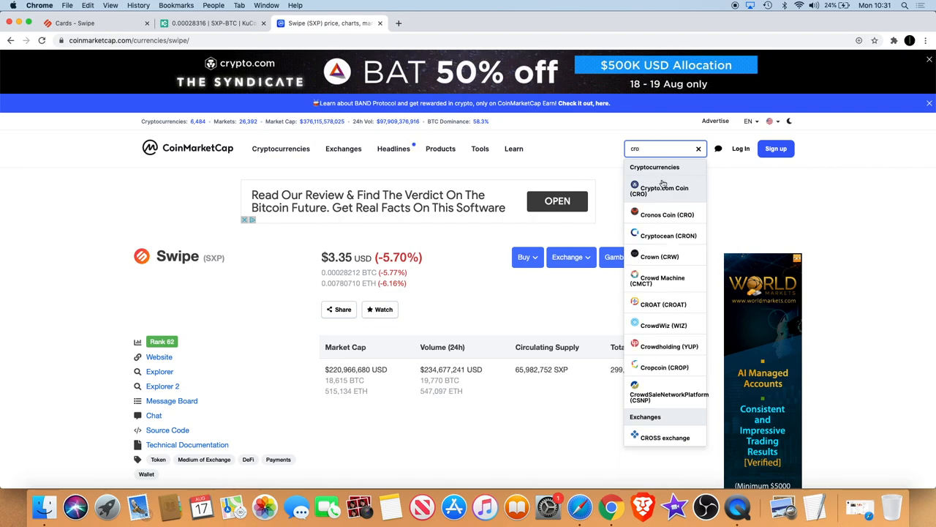
pyautogui.click(664, 190)
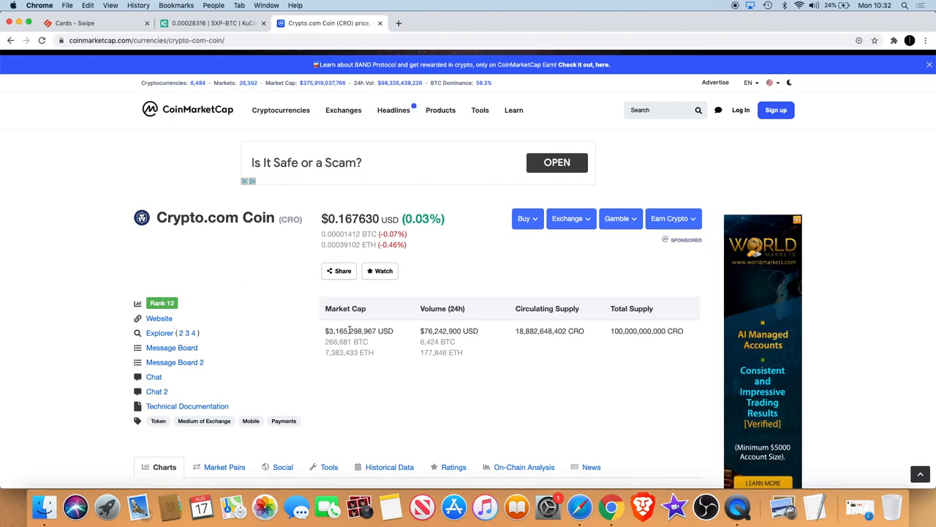
pyautogui.moveTo(176, 249)
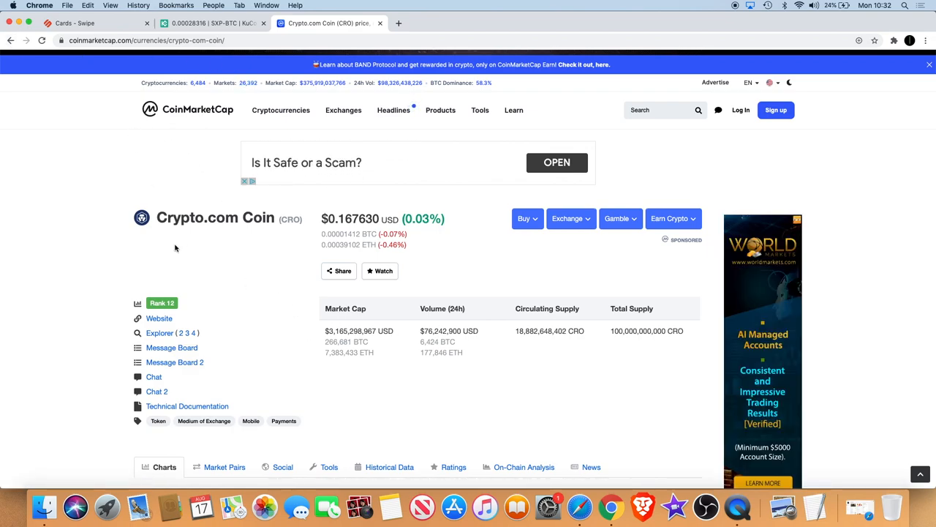
# - Highlight Swipe's $219,662,420 market cap and review the Swipe price chart below
pyautogui.scroll(-3)
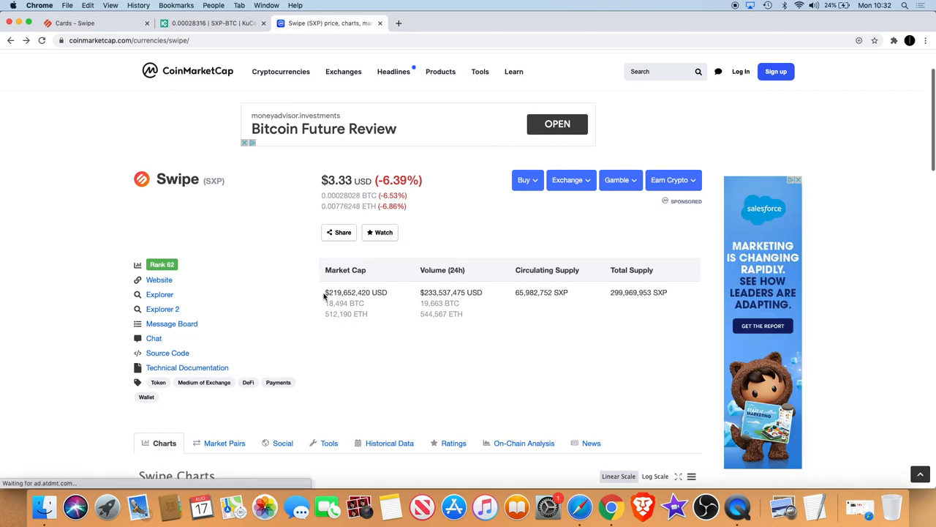
pyautogui.moveTo(325, 293); pyautogui.dragTo(392, 293)
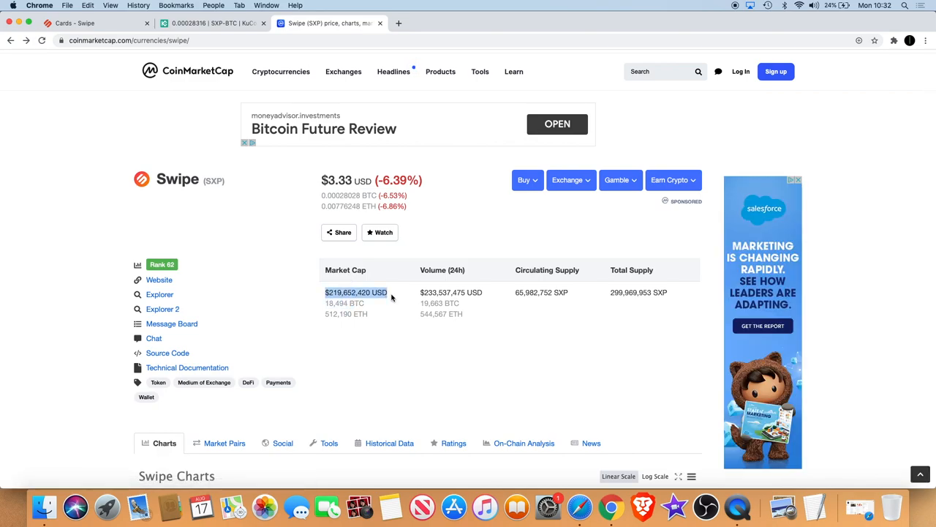
pyautogui.scroll(-3)
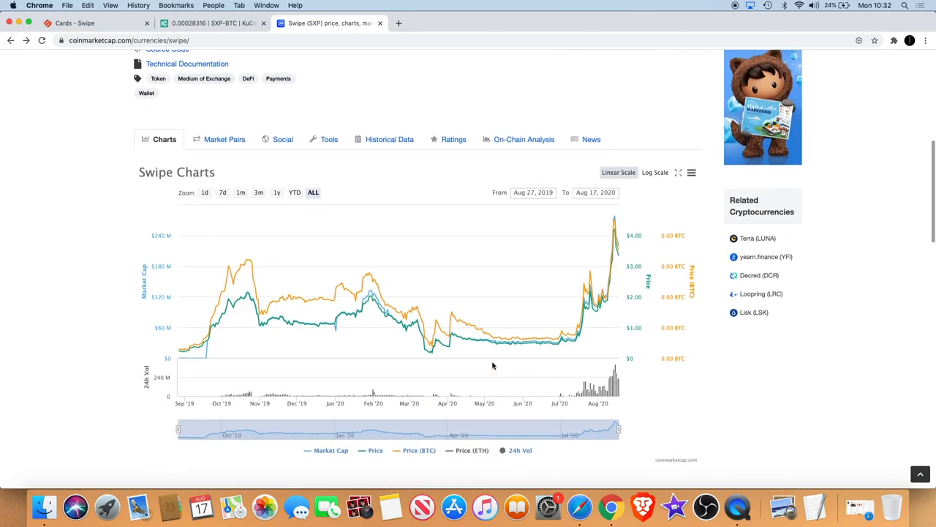
pyautogui.scroll(3)
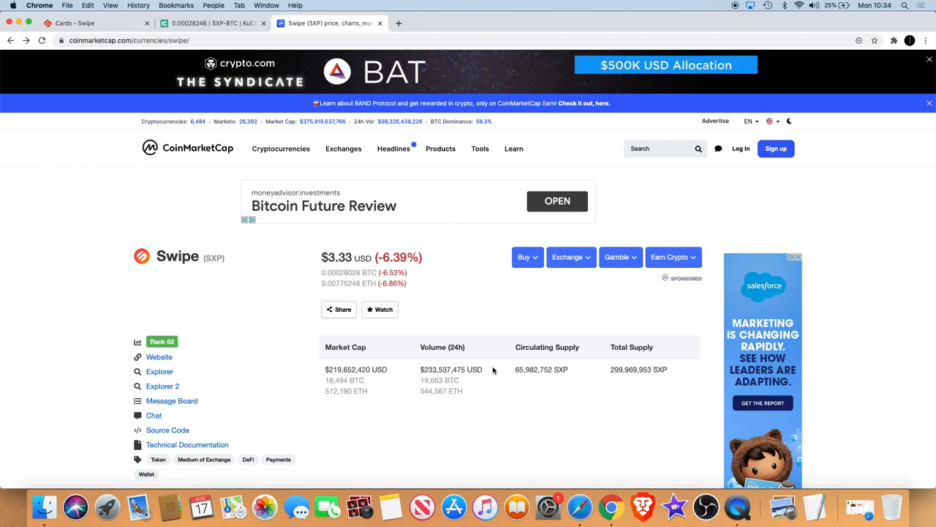
pyautogui.moveTo(216, 40)
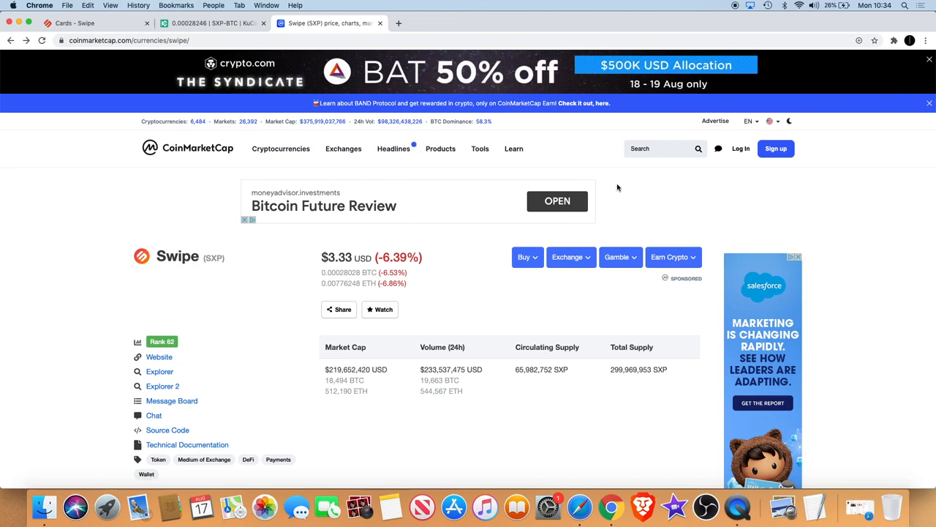
# - Return to KuCoin's SXP/BTC chart to inspect the mid-August peak candles
pyautogui.click(212, 23)
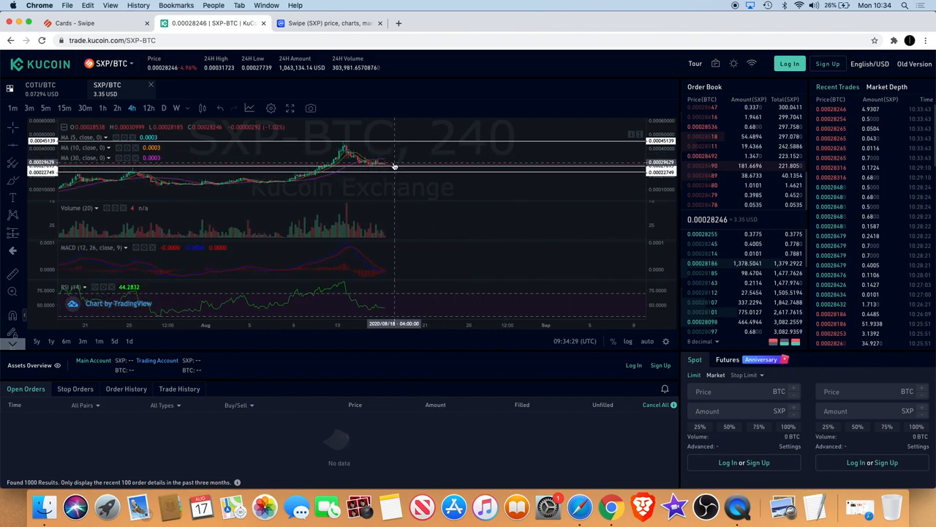
pyautogui.moveTo(433, 159)
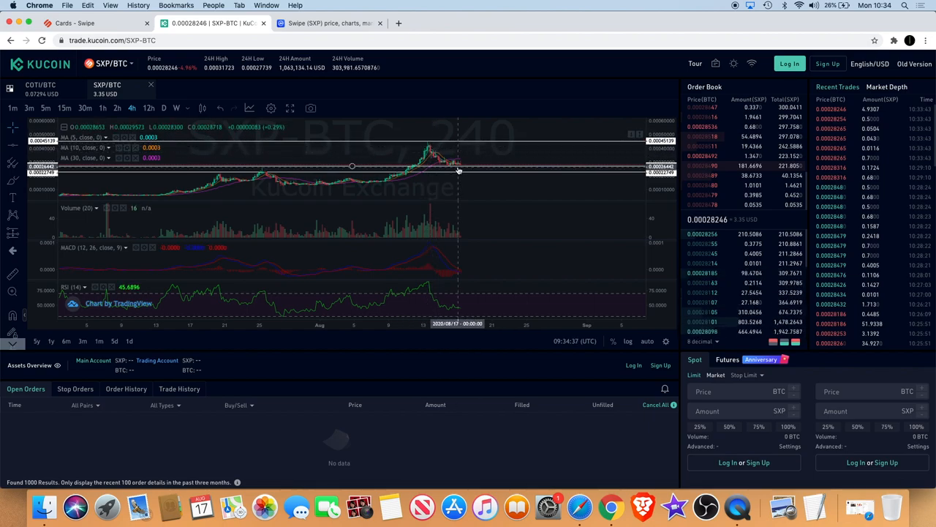
pyautogui.moveTo(439, 155)
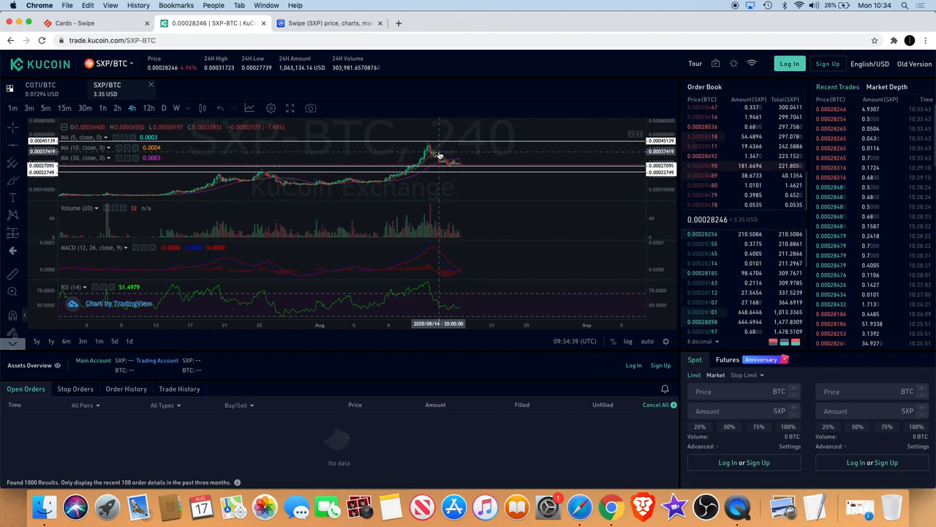
pyautogui.moveTo(459, 166)
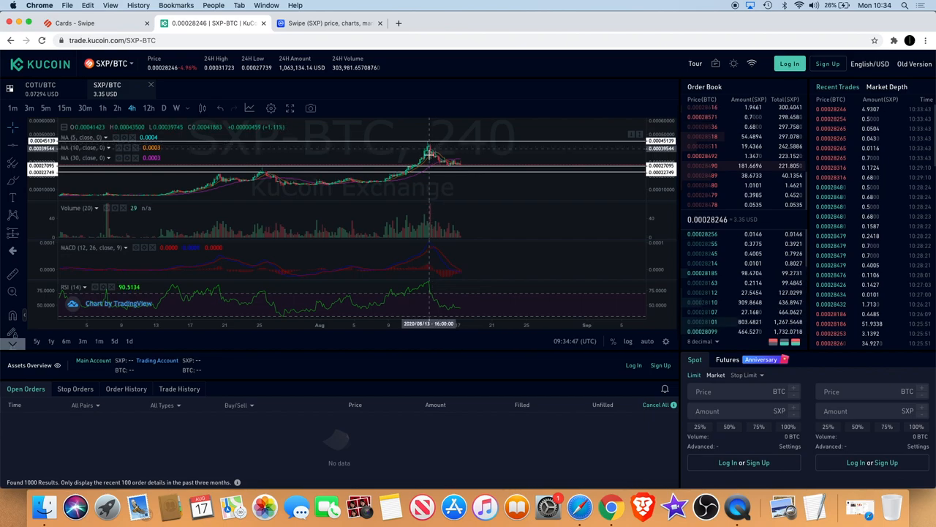
pyautogui.moveTo(447, 164)
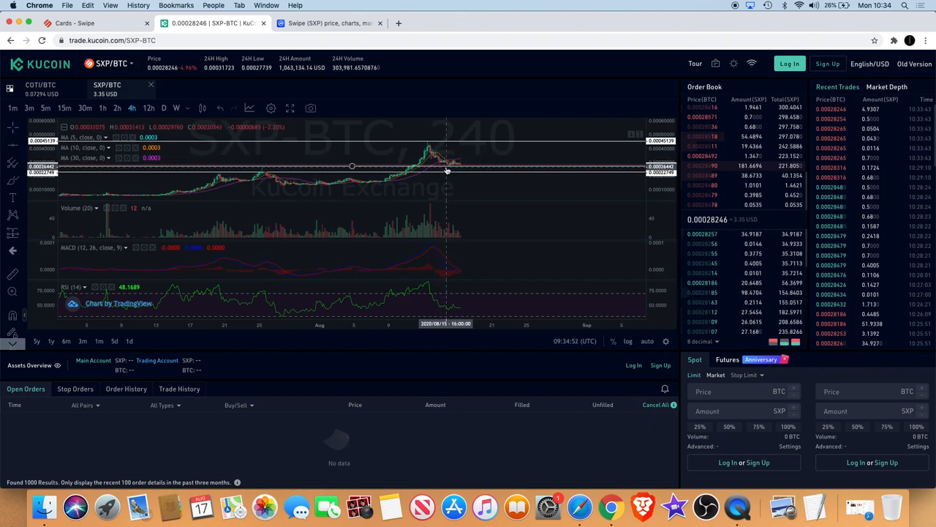
pyautogui.moveTo(460, 155)
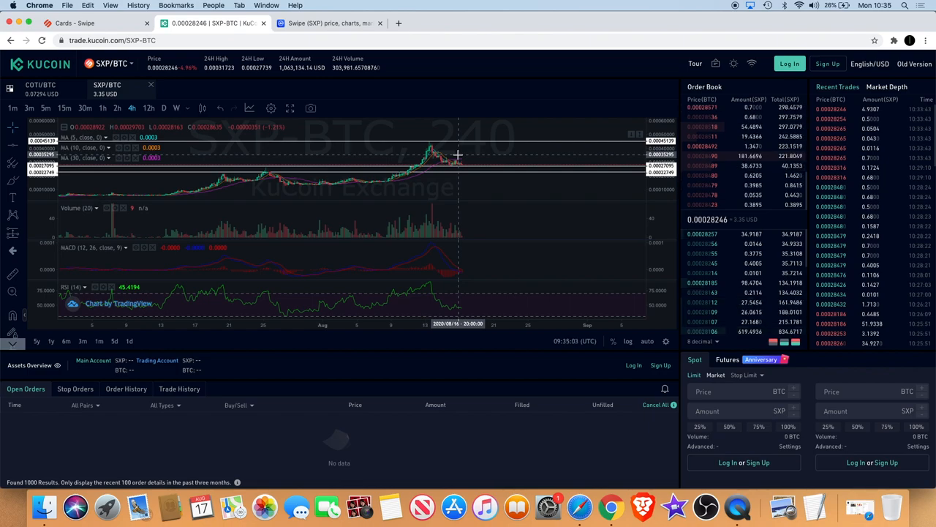
pyautogui.moveTo(411, 149)
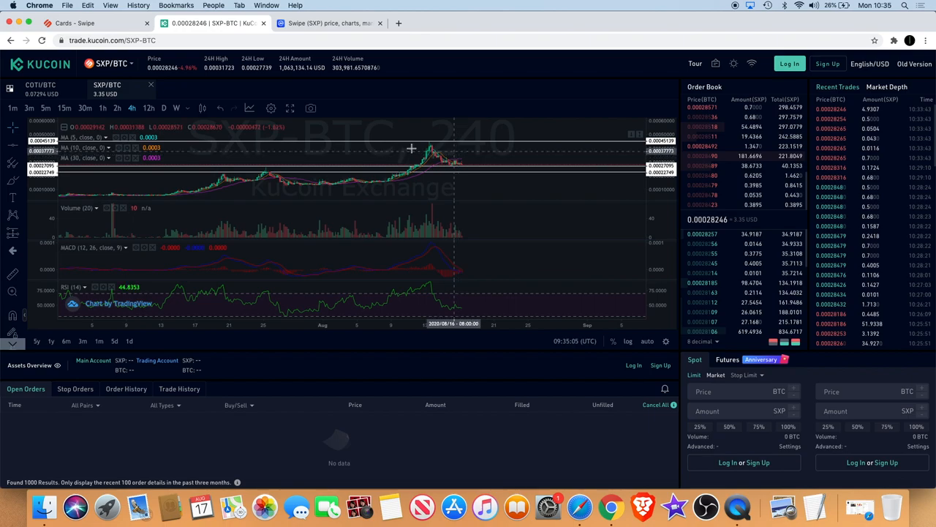